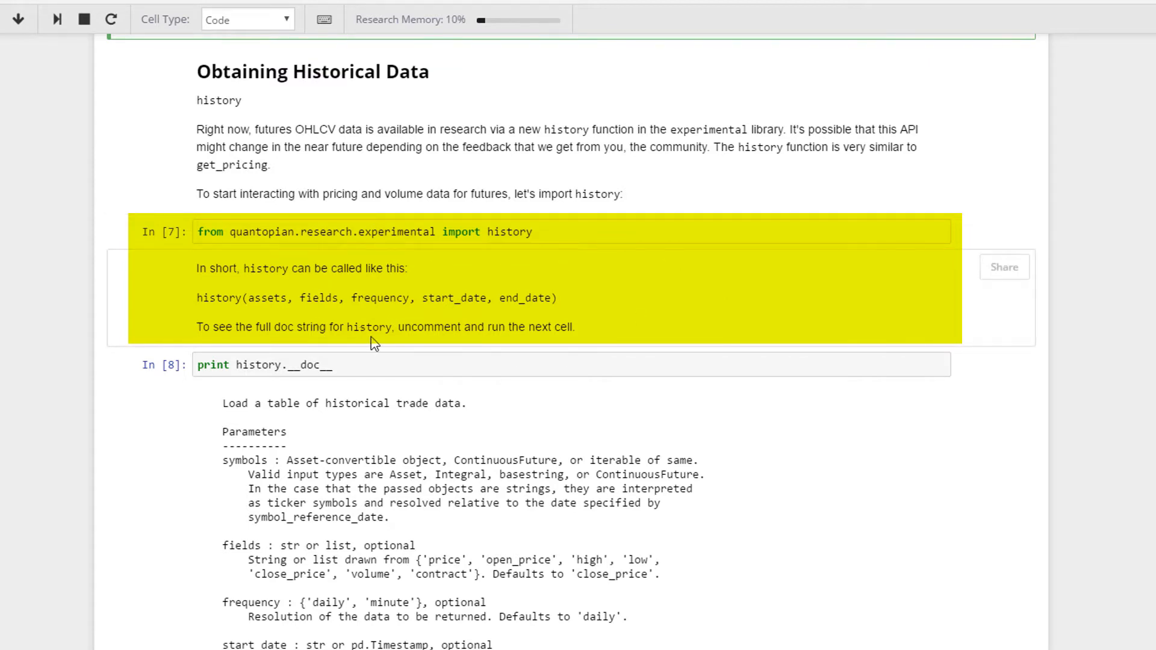
{"action": "mouse_move", "coordinate": [271, 312]}
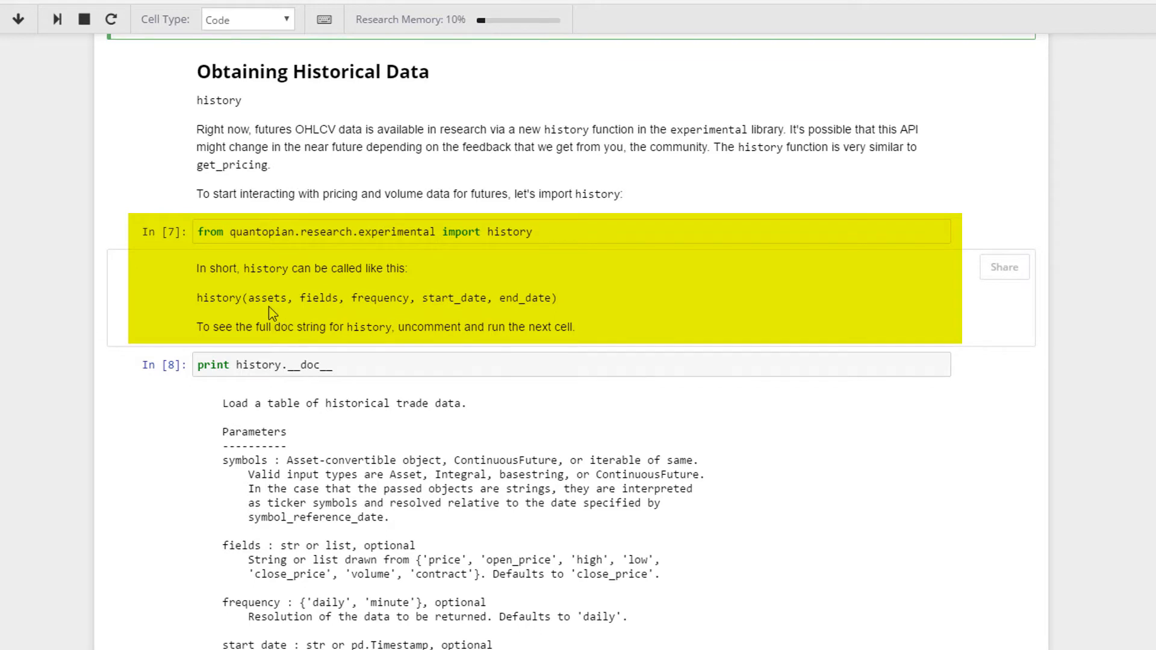
{"action": "mouse_move", "coordinate": [323, 318]}
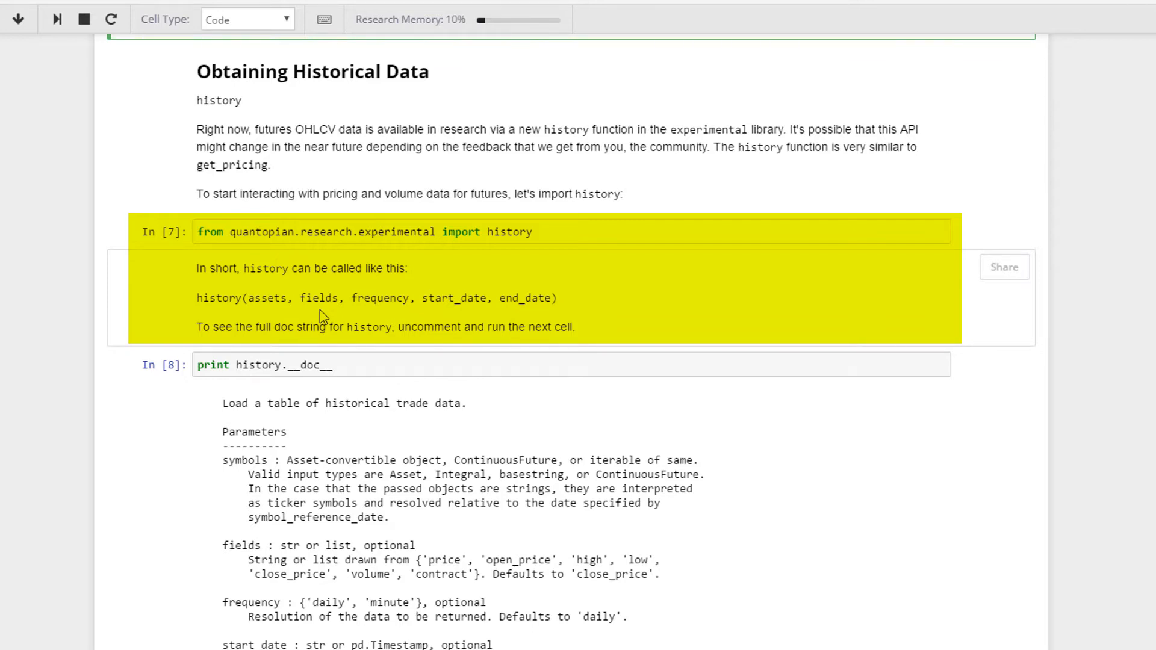
{"action": "mouse_move", "coordinate": [391, 317]}
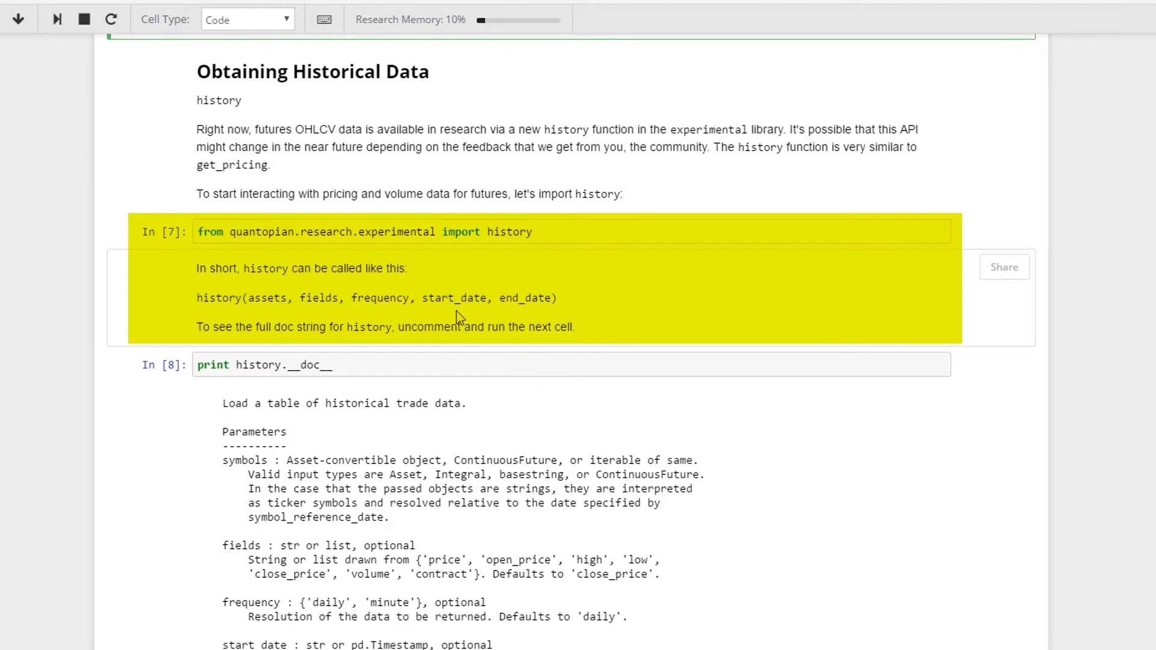
{"action": "mouse_move", "coordinate": [658, 319]}
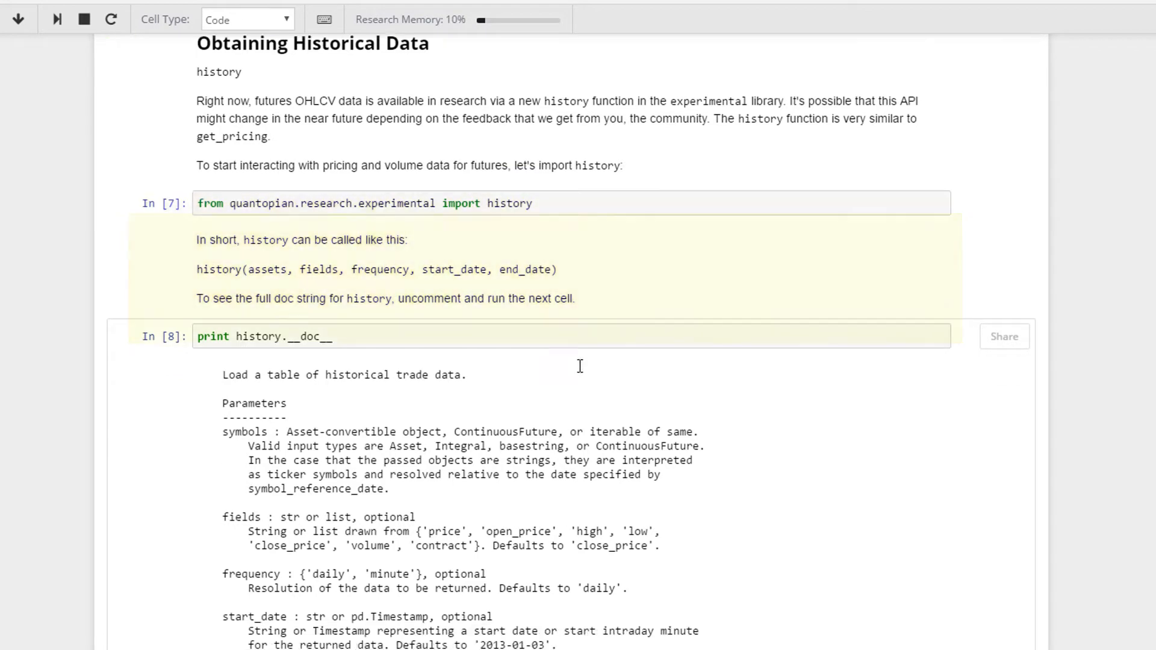
Step: Scroll down through the long history docstring output below the import cell
{"action": "scroll", "scroll_direction": "down", "scroll_amount": 3}
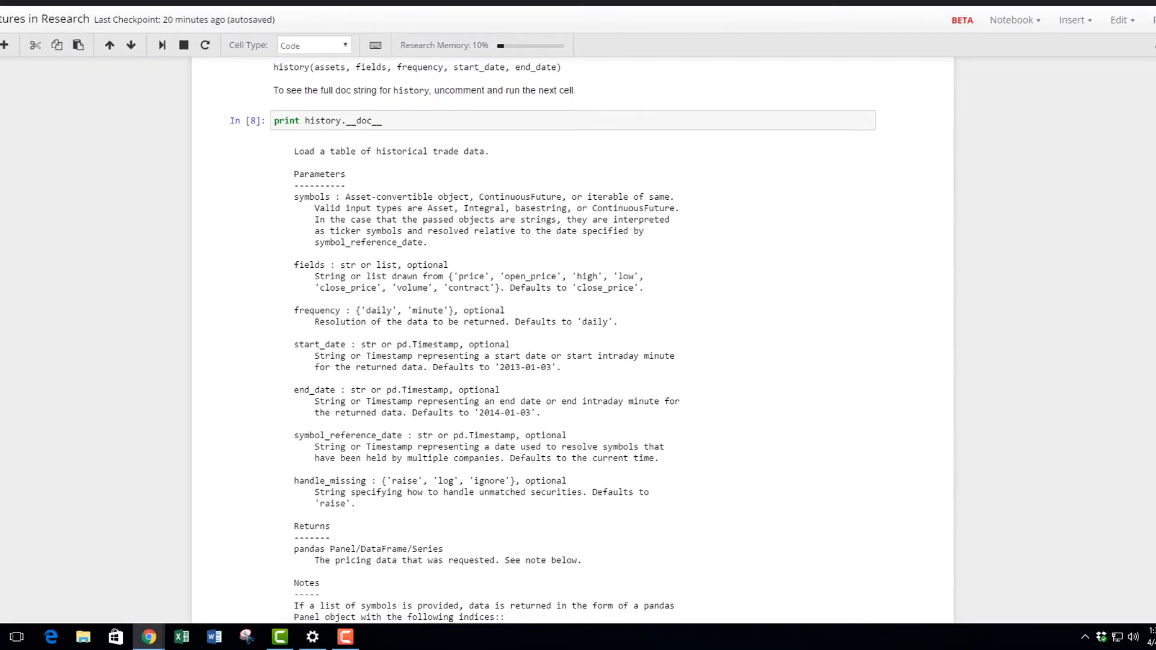
{"action": "scroll", "scroll_direction": "down", "scroll_amount": 3}
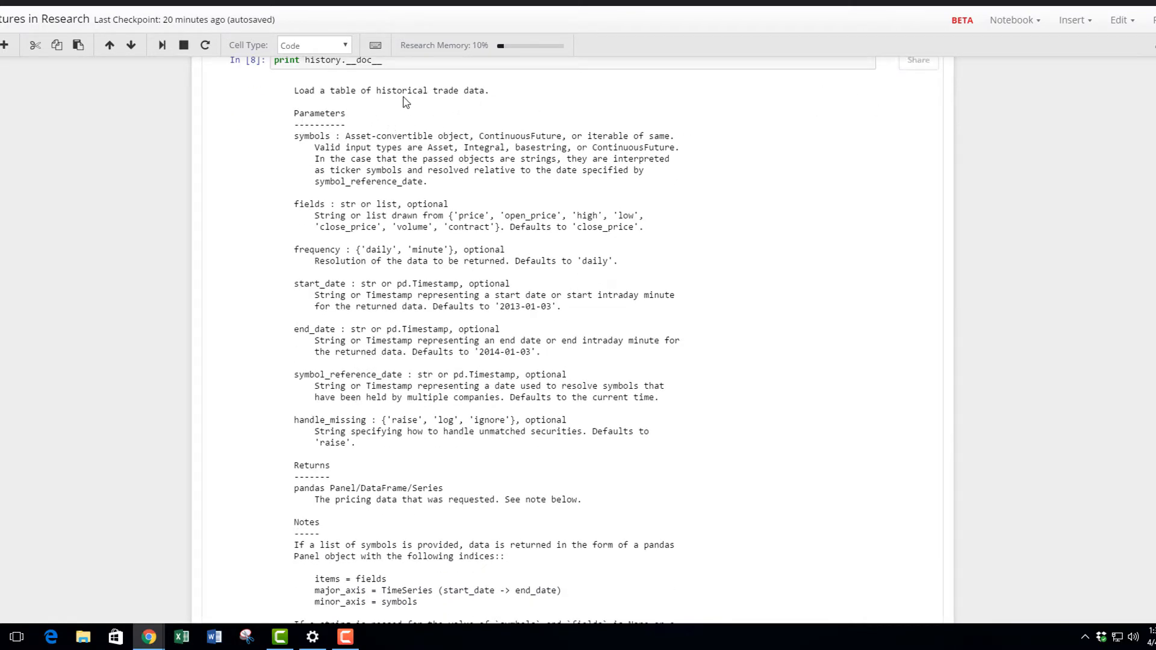
{"action": "mouse_move", "coordinate": [500, 100]}
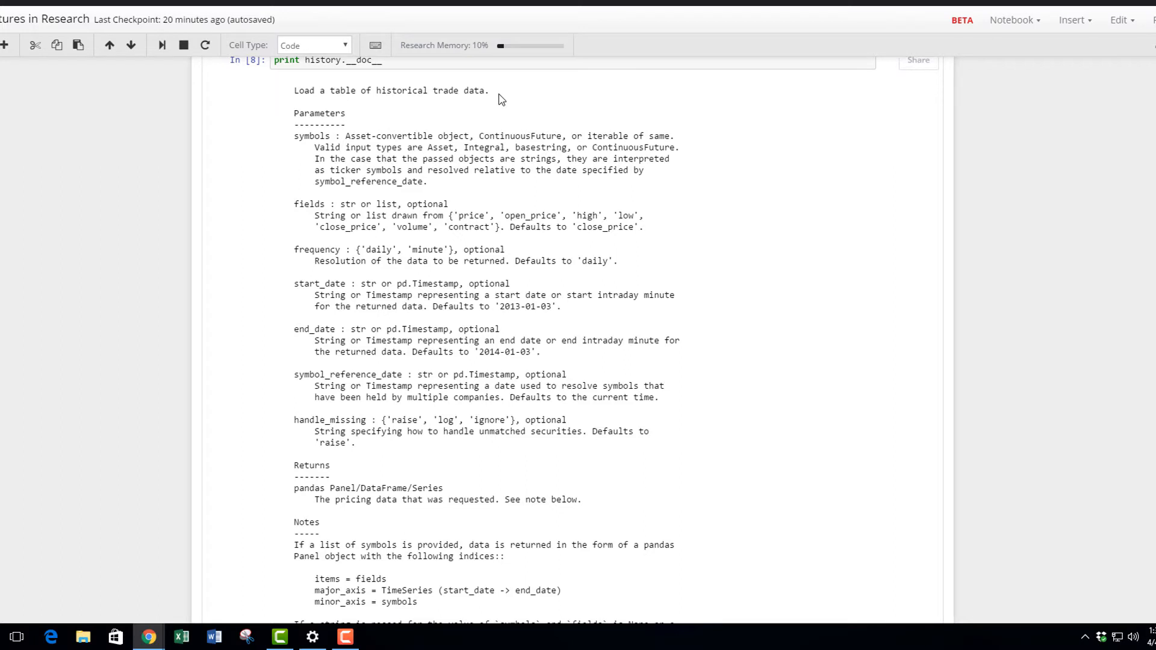
{"action": "mouse_move", "coordinate": [309, 137]}
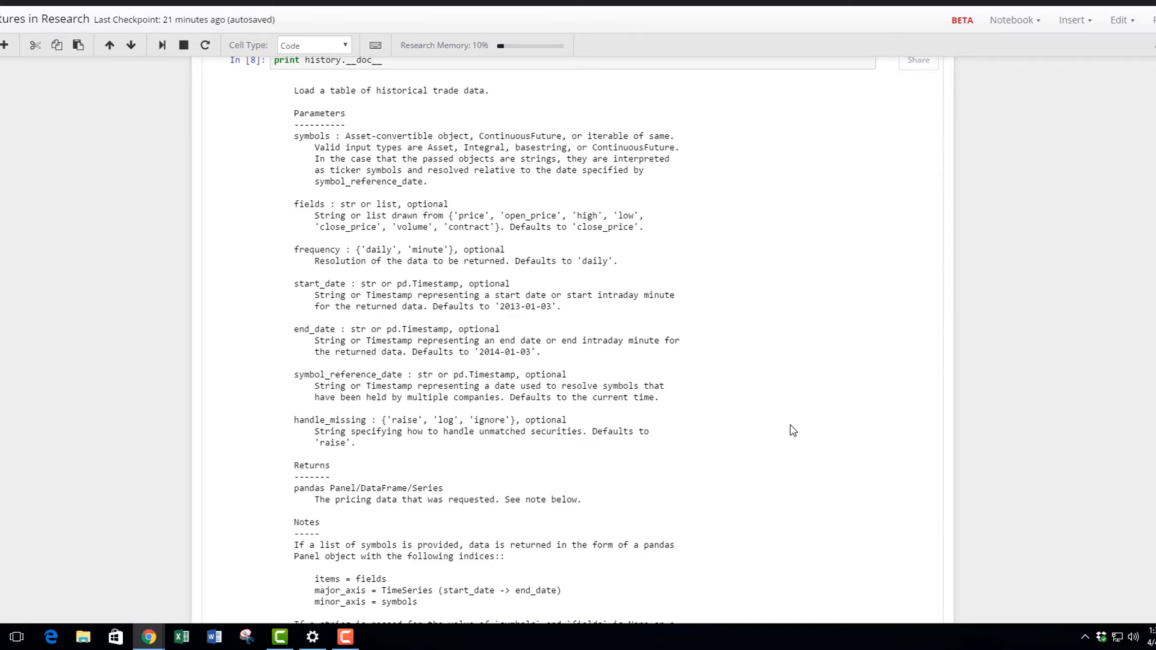
{"action": "scroll", "scroll_direction": "down", "scroll_amount": 3}
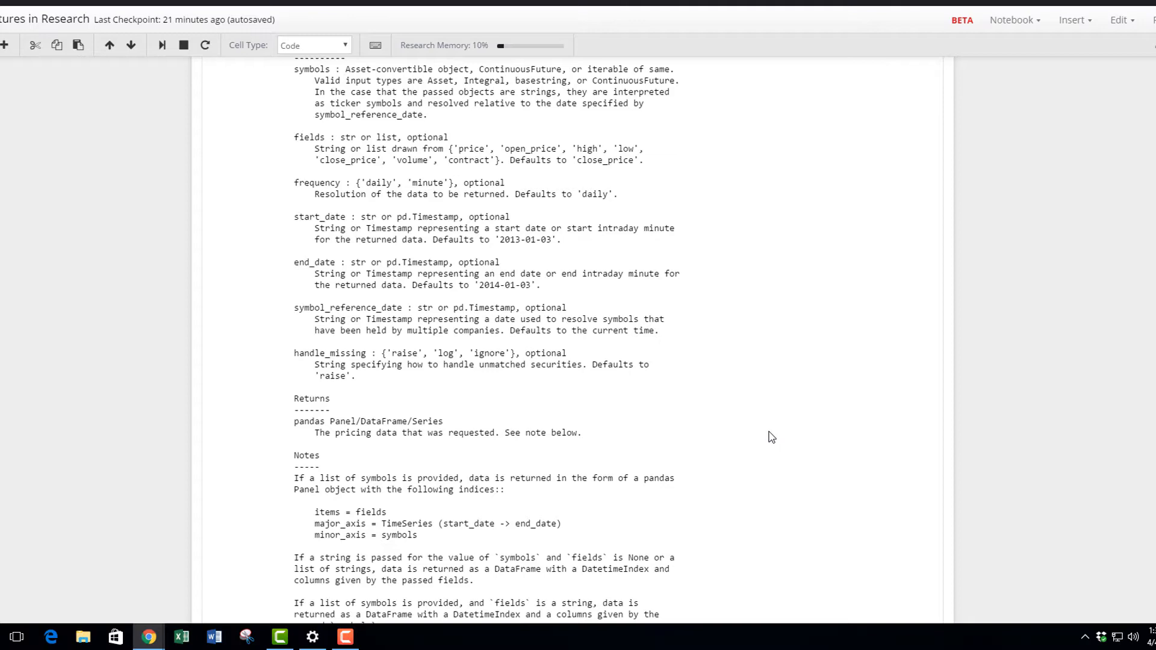
{"action": "scroll", "scroll_direction": "down", "scroll_amount": 3}
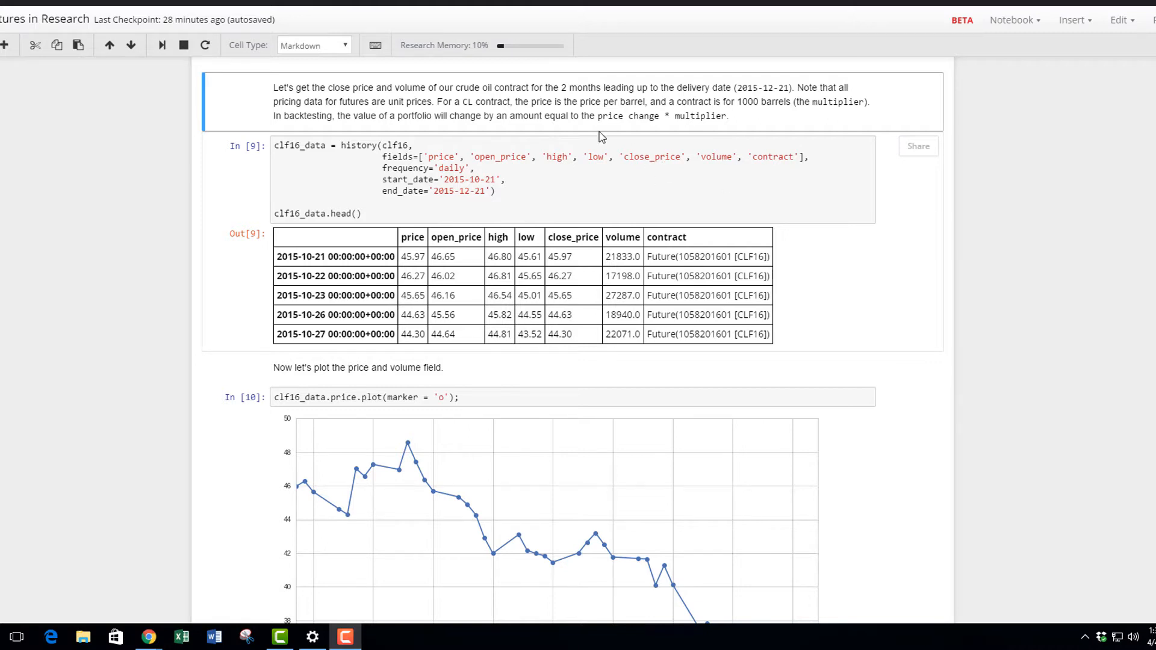
{"action": "mouse_move", "coordinate": [936, 187]}
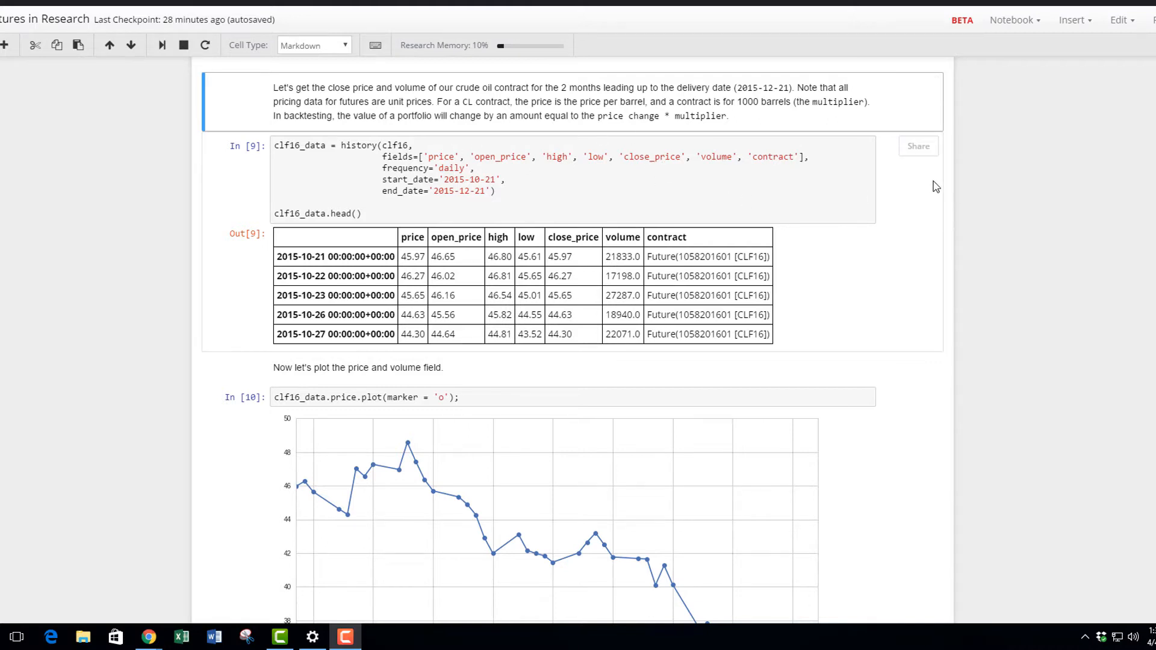
{"action": "mouse_move", "coordinate": [365, 147]}
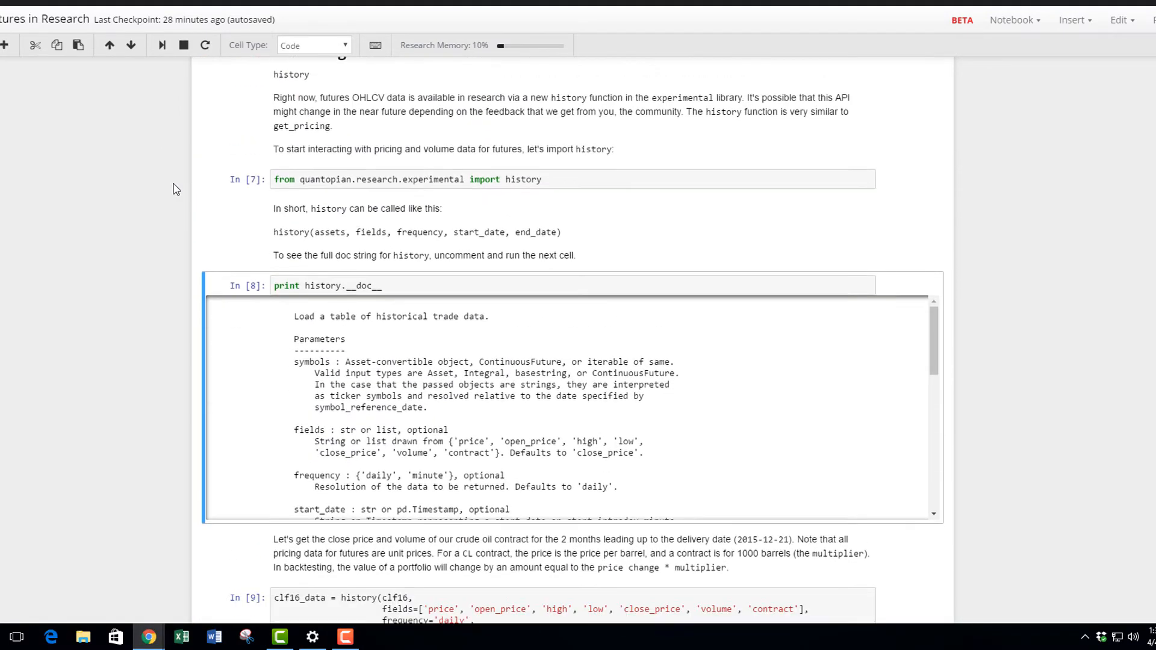
{"action": "scroll", "scroll_direction": "down", "scroll_amount": 3}
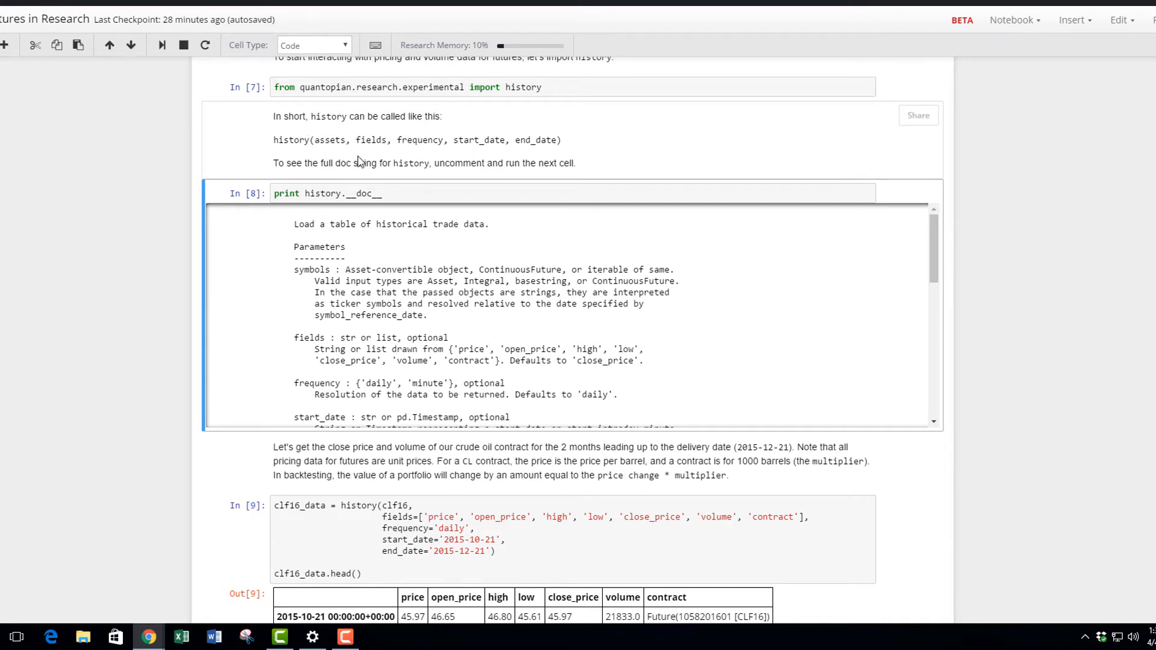
{"action": "mouse_move", "coordinate": [382, 157]}
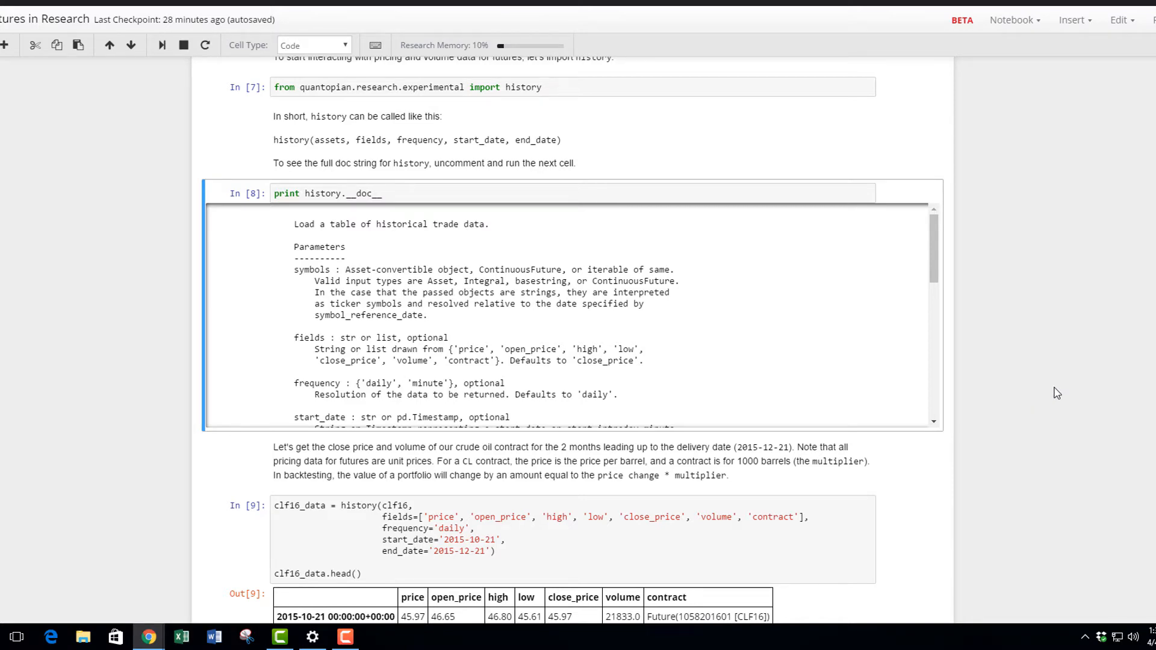
{"action": "scroll", "scroll_direction": "down", "scroll_amount": 3}
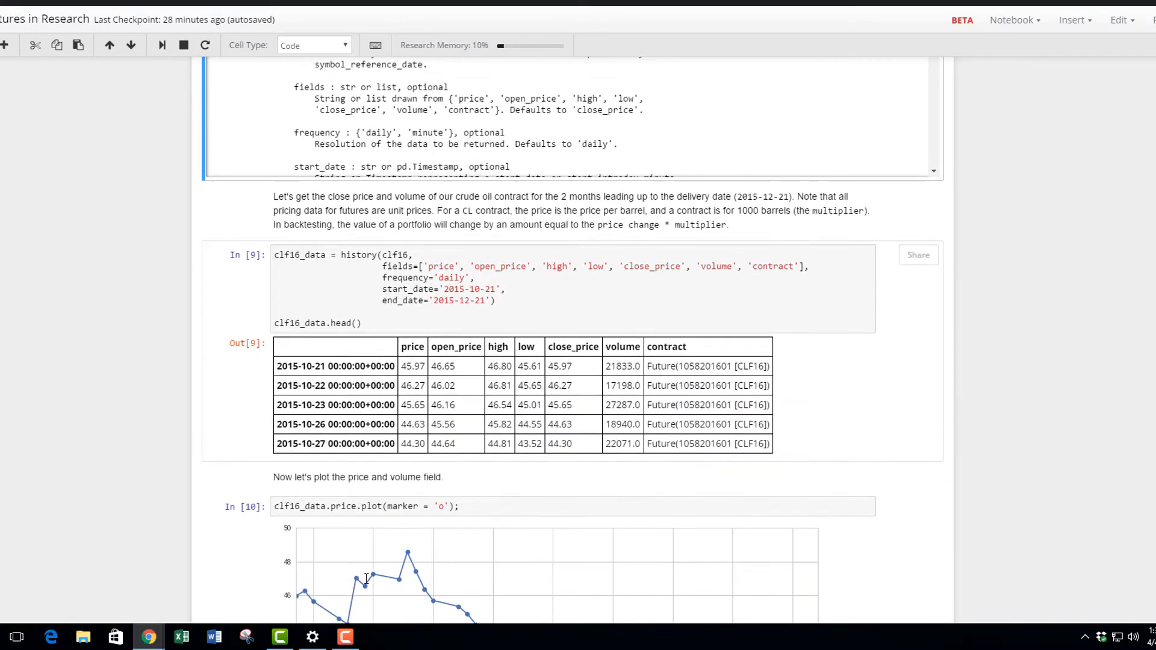
{"action": "scroll", "scroll_direction": "down", "scroll_amount": 3}
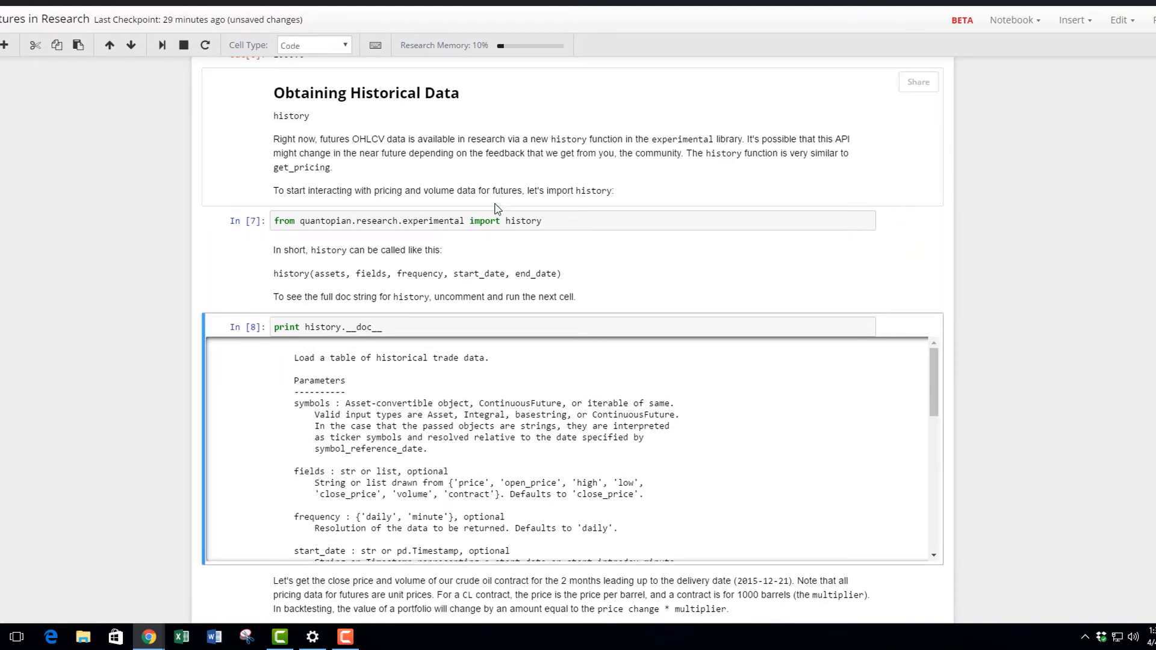
{"action": "scroll", "scroll_direction": "down", "scroll_amount": 3}
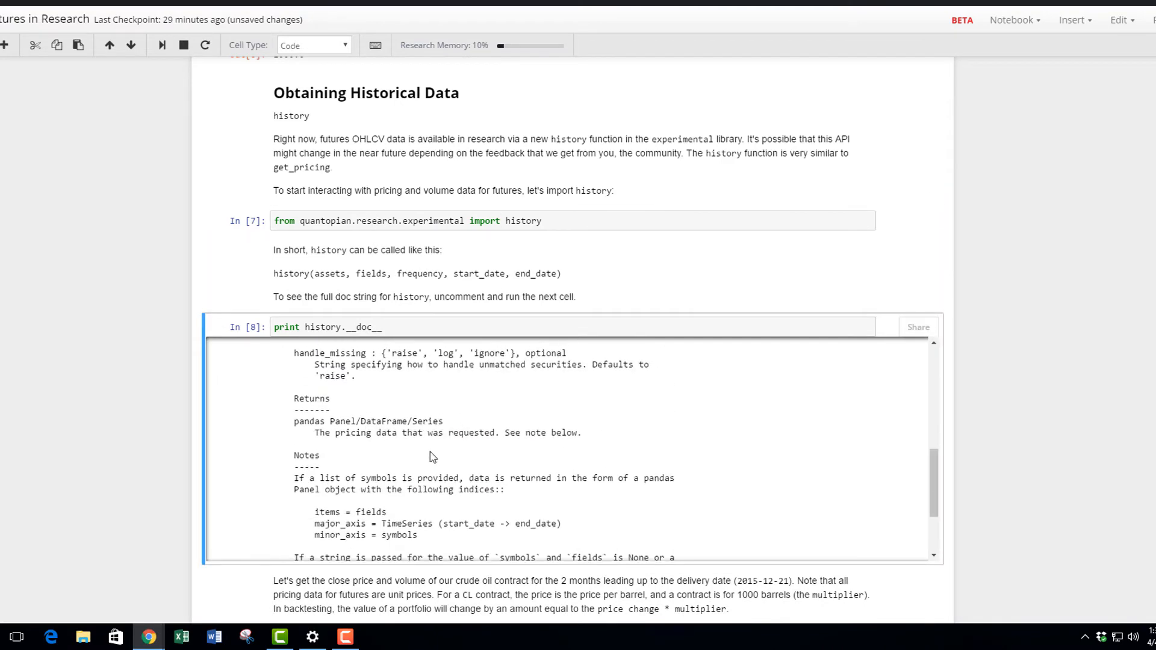
Step: Scroll down to the clf16_data history cell
{"action": "scroll", "scroll_direction": "down", "scroll_amount": 3}
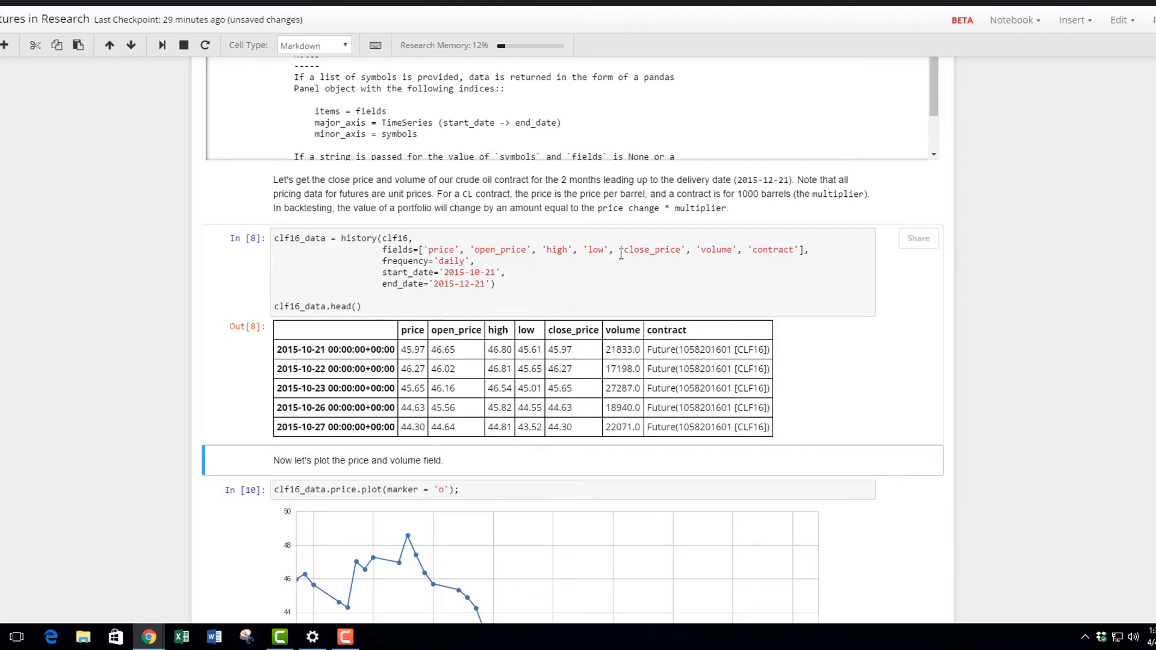
{"action": "mouse_move", "coordinate": [575, 379]}
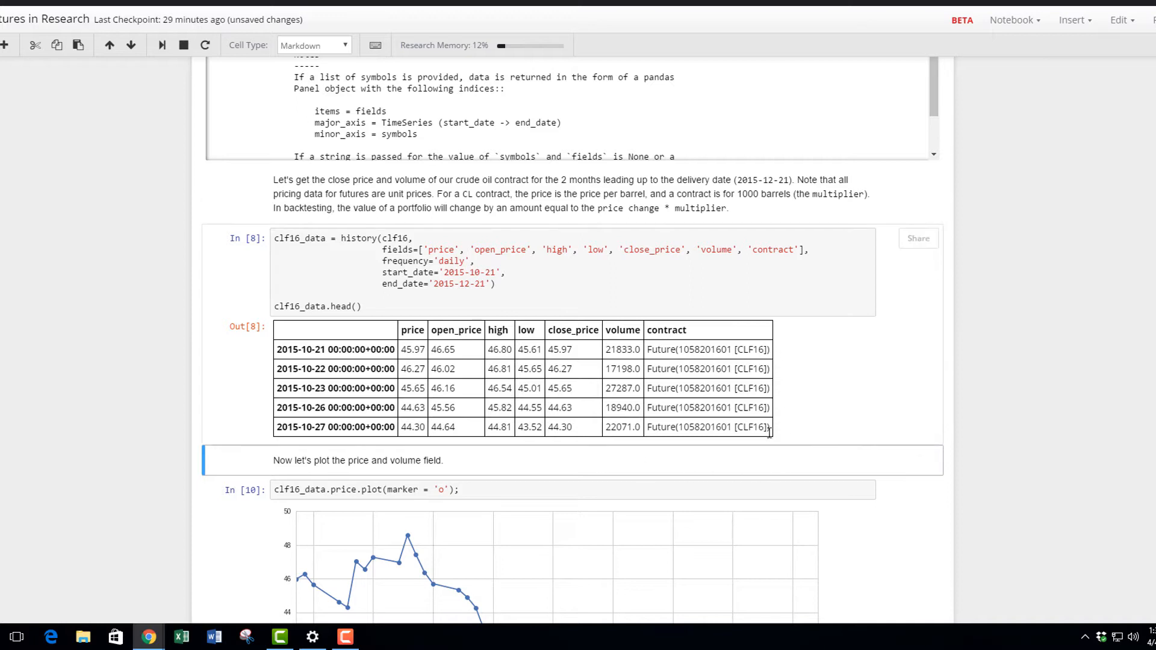
{"action": "mouse_move", "coordinate": [786, 398]}
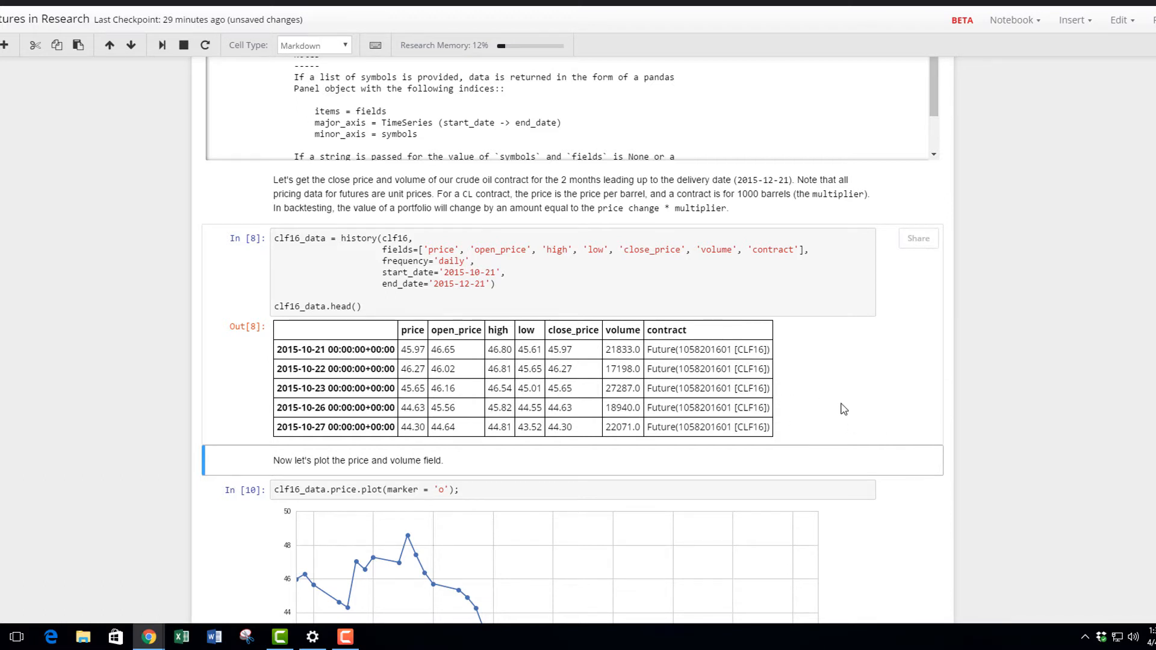
{"action": "mouse_move", "coordinate": [865, 409]}
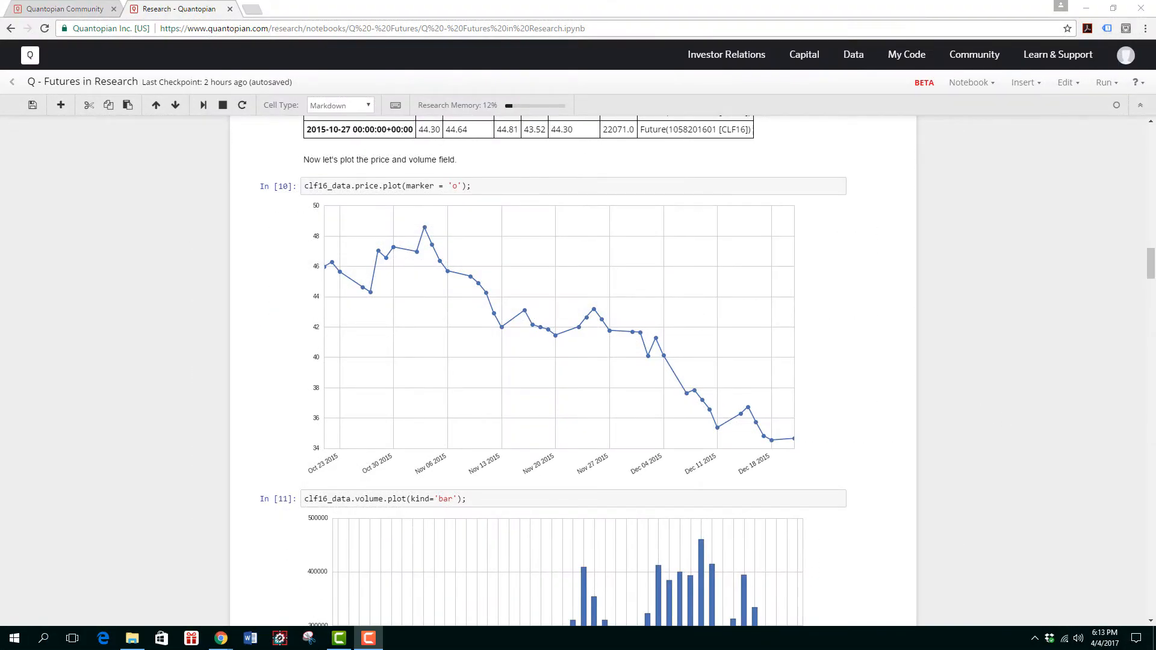
{"action": "mouse_move", "coordinate": [1061, 362]}
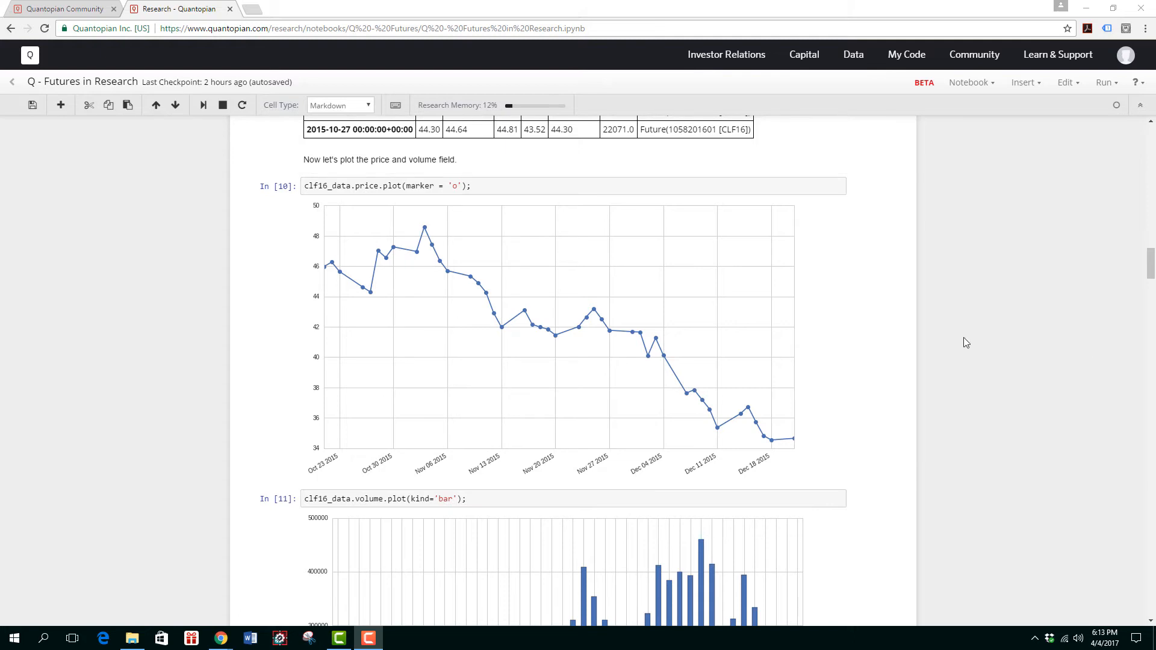
{"action": "mouse_move", "coordinate": [986, 357]}
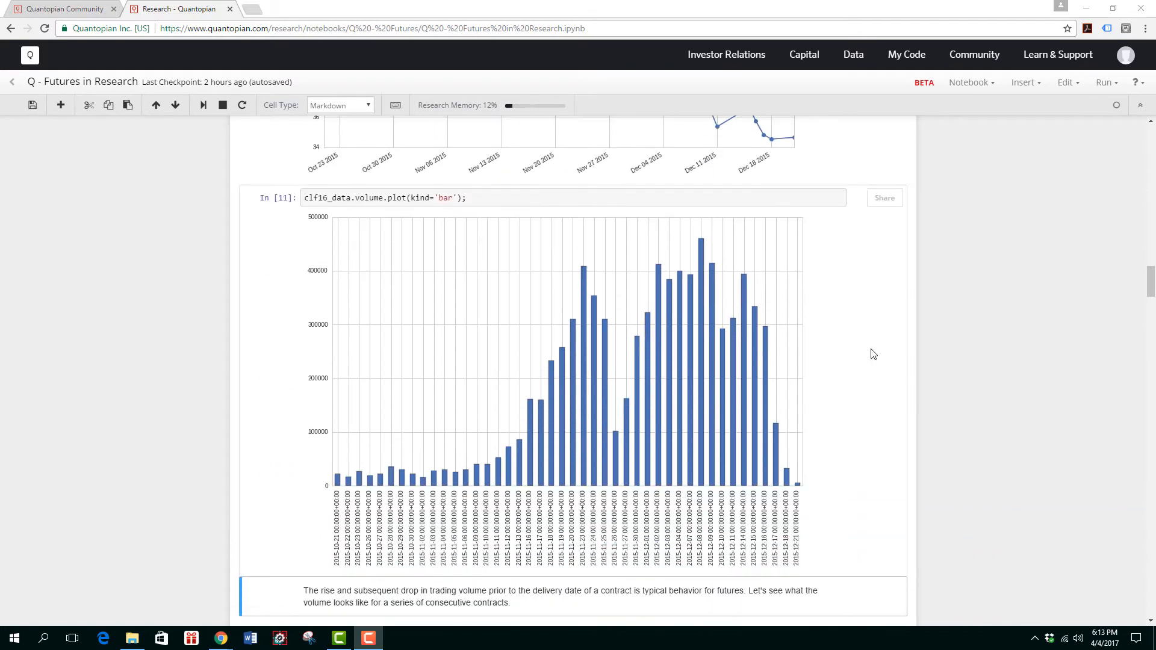
{"action": "mouse_move", "coordinate": [1069, 352]}
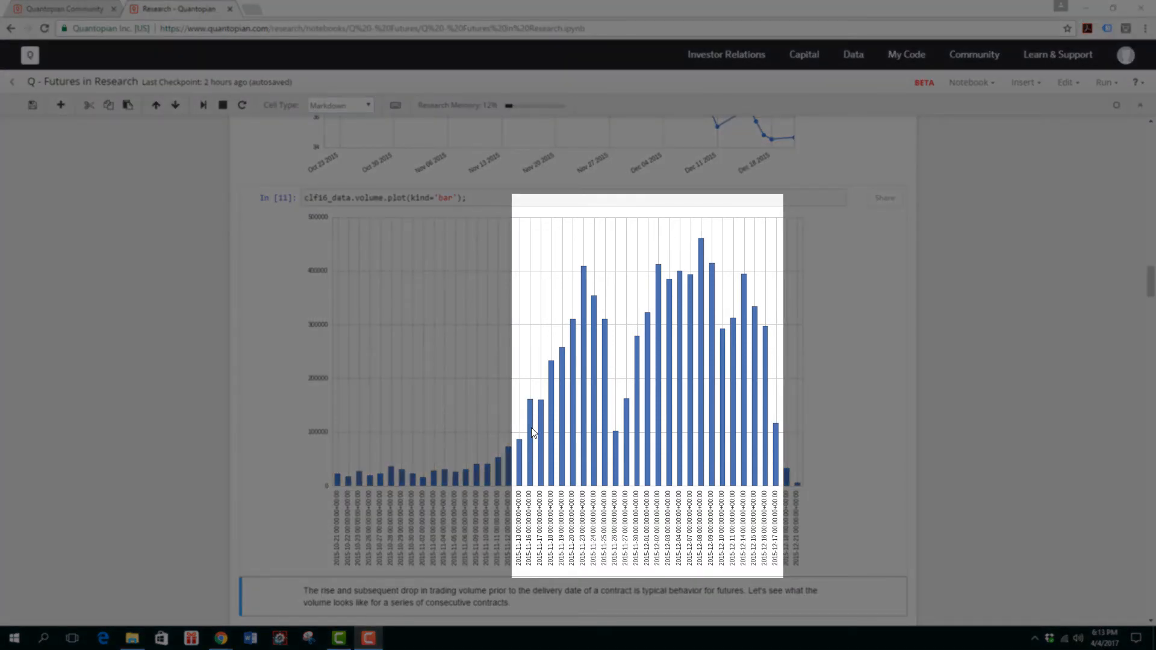
{"action": "mouse_move", "coordinate": [561, 330]}
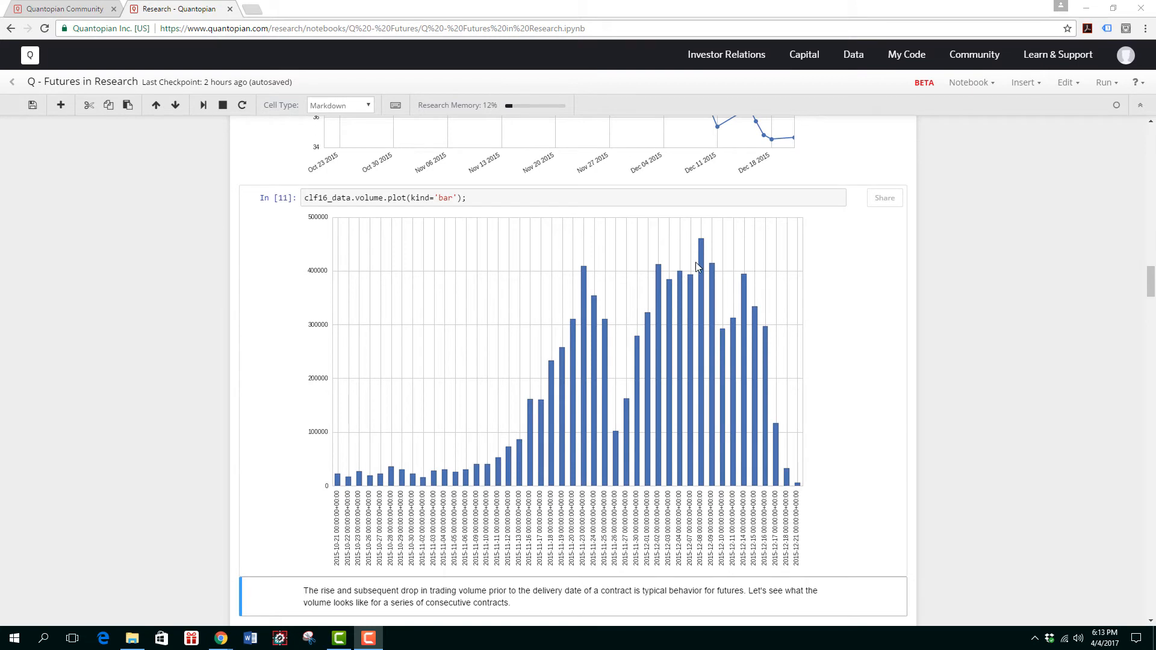
{"action": "mouse_move", "coordinate": [522, 326]}
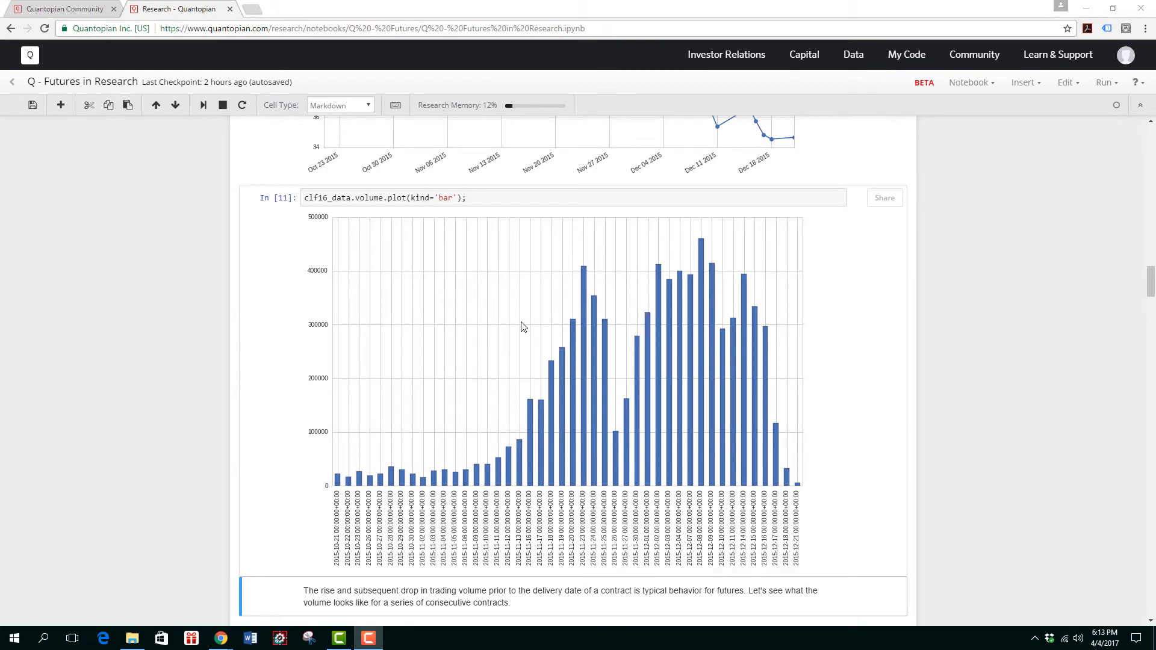
{"action": "mouse_move", "coordinate": [778, 418]}
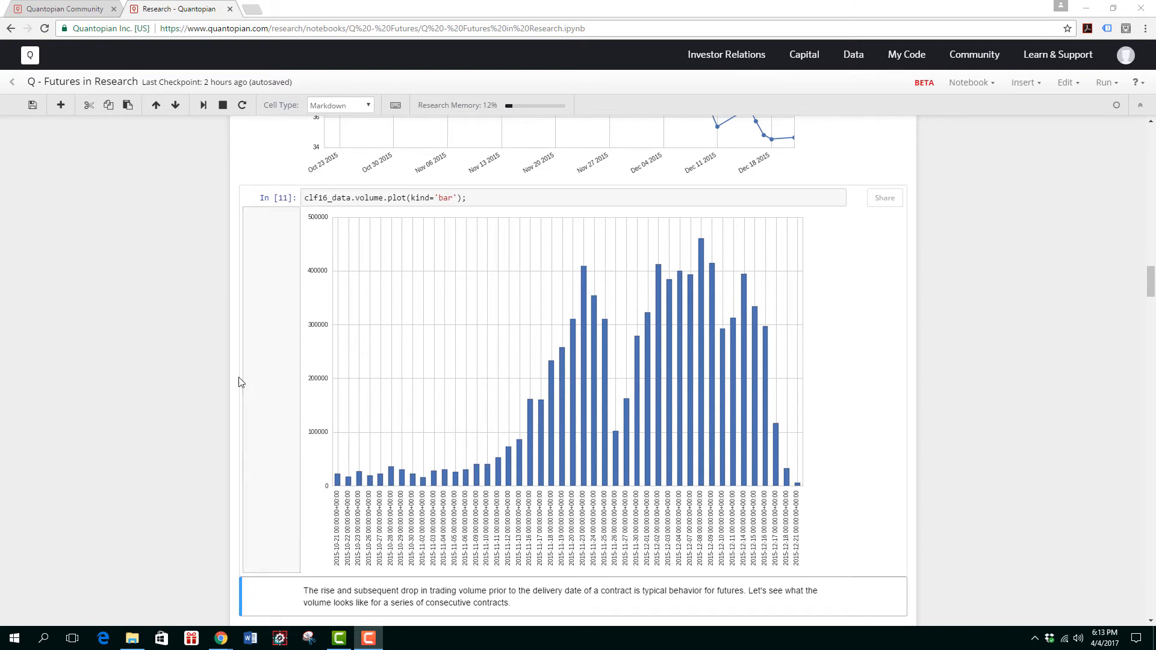
{"action": "mouse_move", "coordinate": [787, 442]}
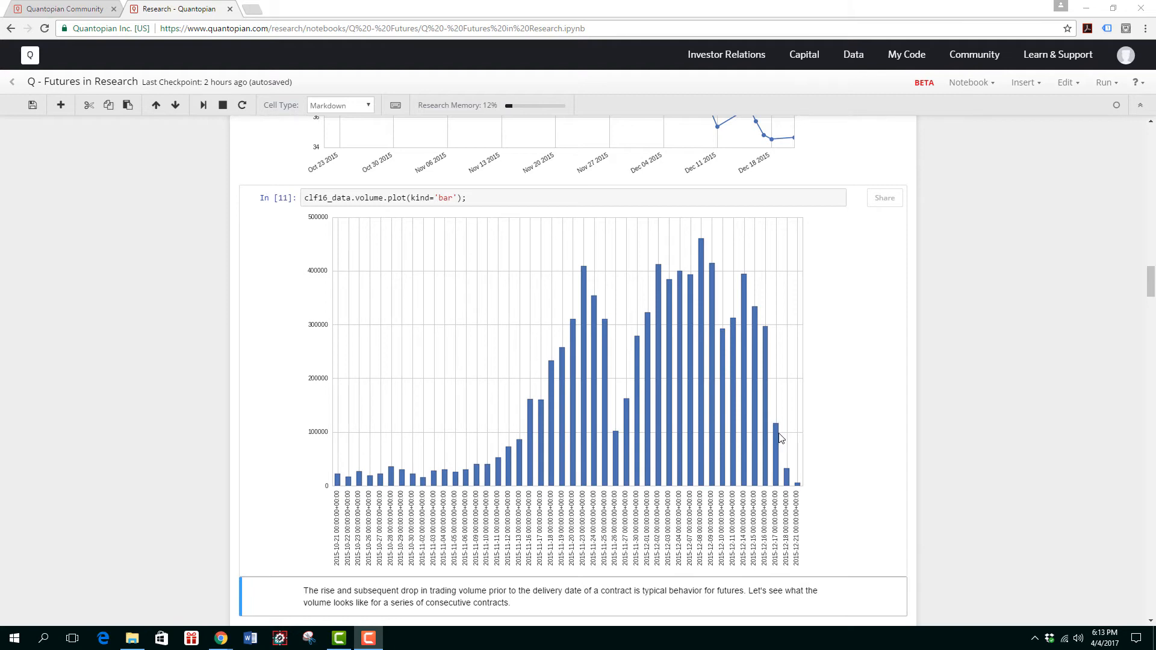
{"action": "mouse_move", "coordinate": [995, 434]}
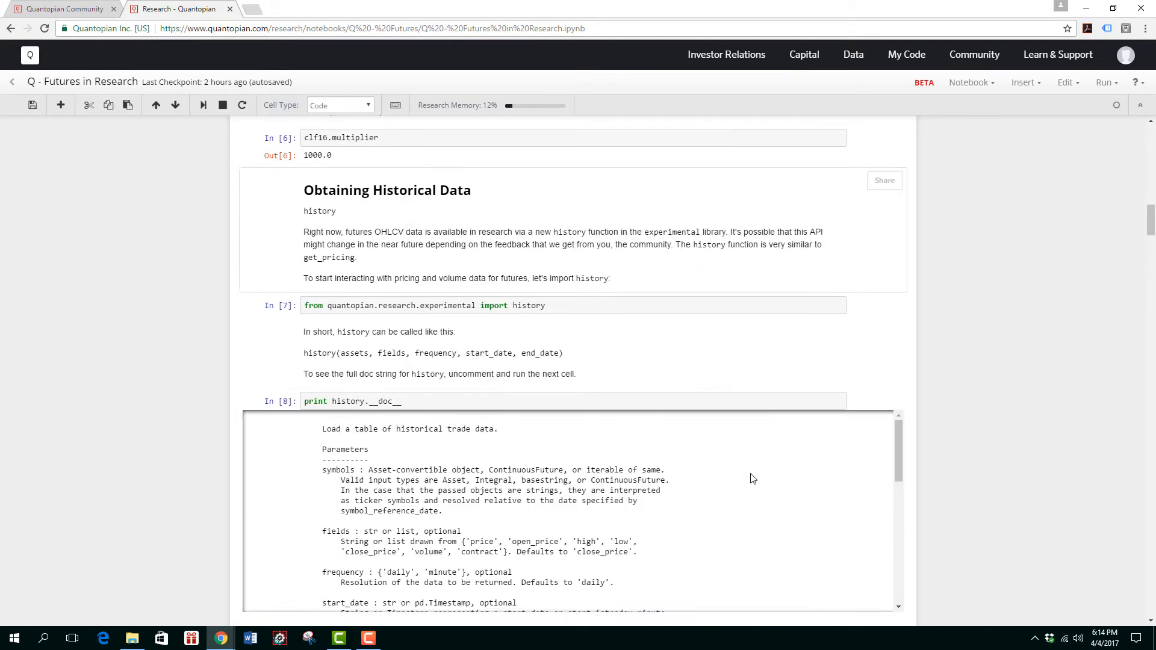
{"action": "scroll", "scroll_direction": "down", "scroll_amount": 3}
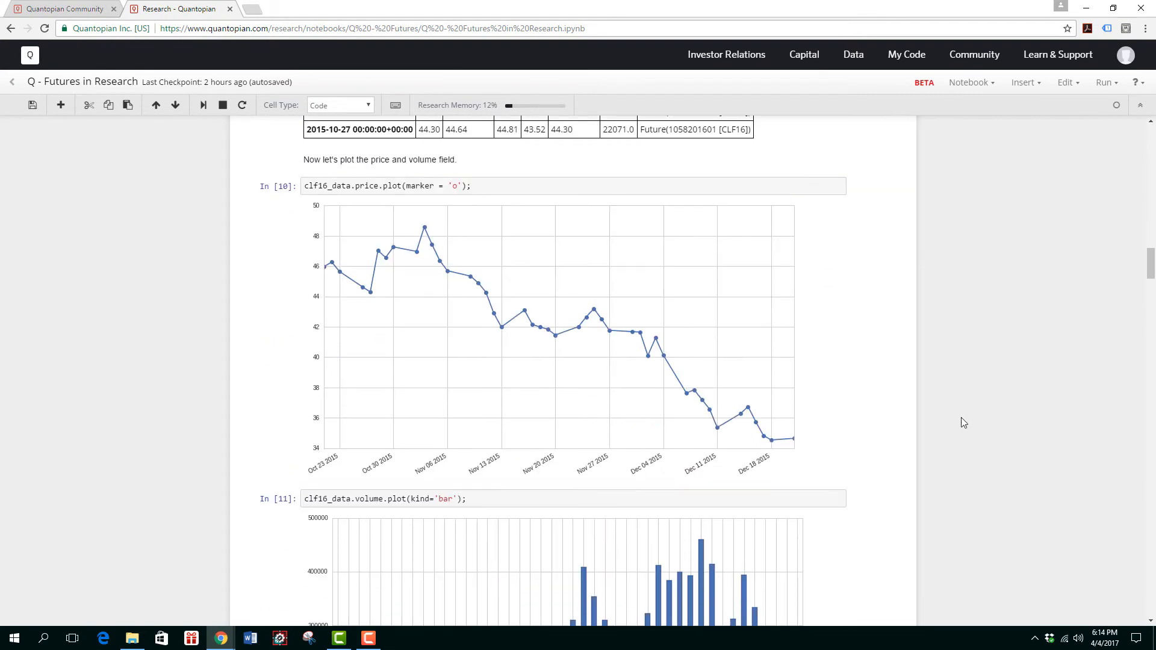
{"action": "scroll", "scroll_direction": "down", "scroll_amount": 3}
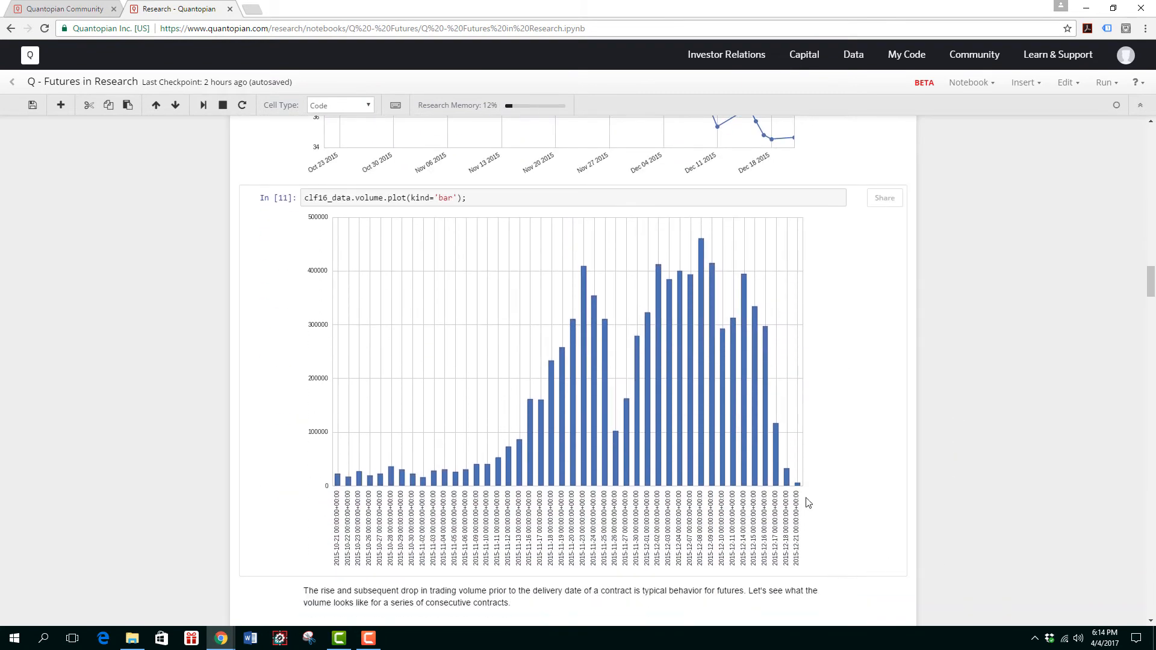
{"action": "mouse_move", "coordinate": [782, 494]}
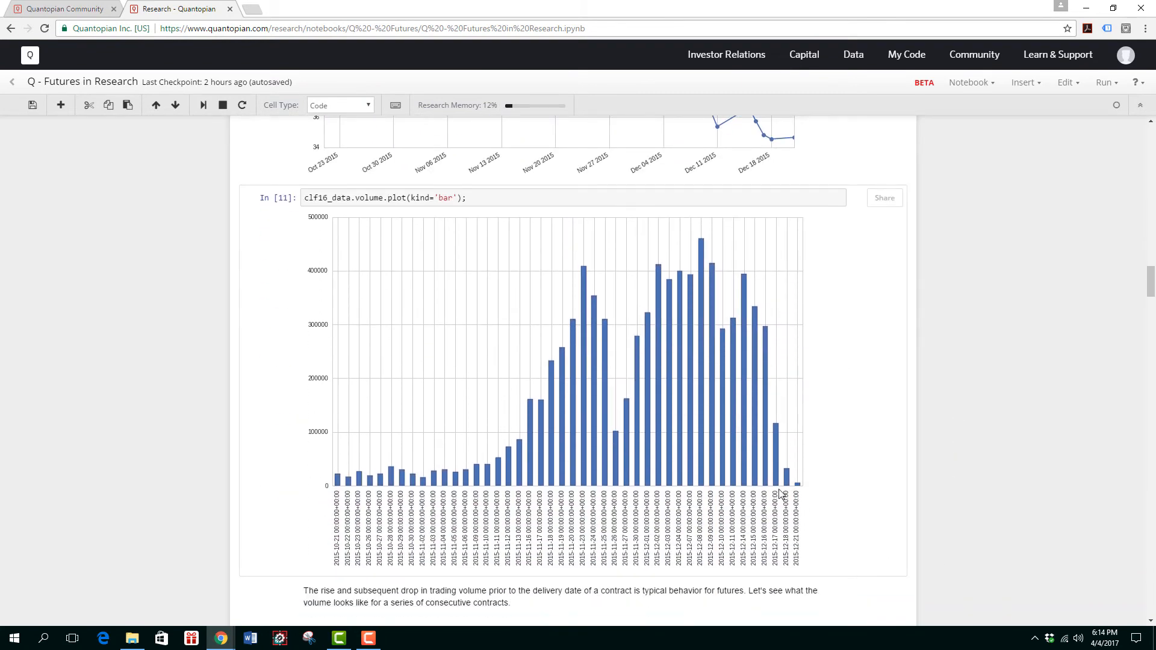
{"action": "mouse_move", "coordinate": [825, 450]}
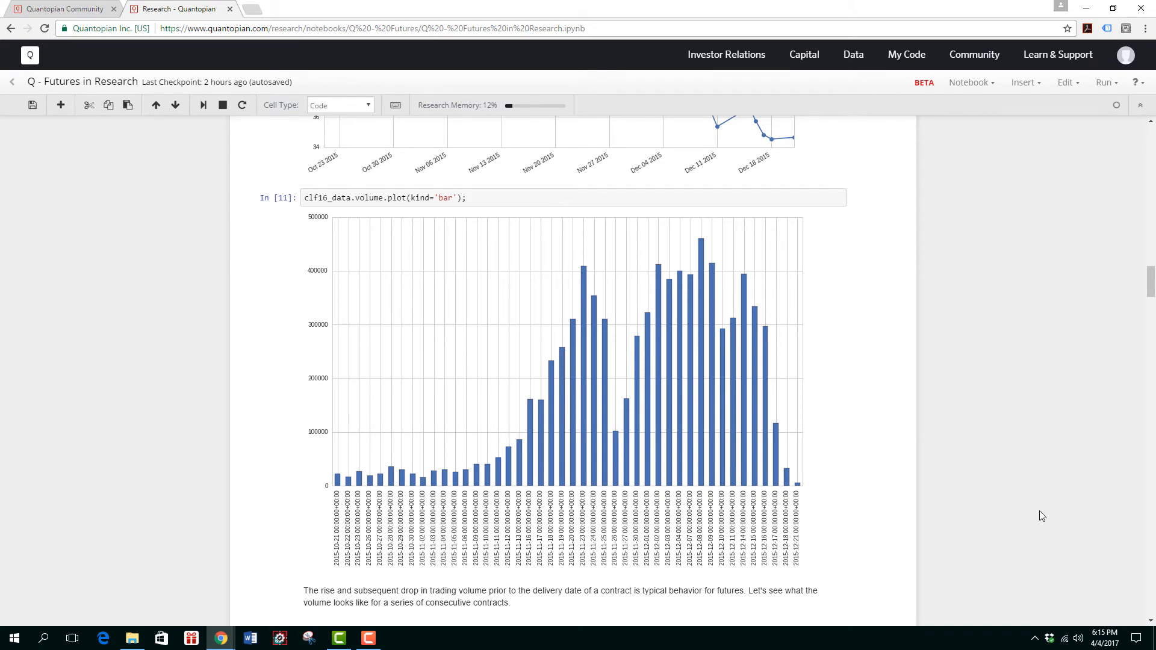
Step: Scroll to the maturity-dates section and inspect the cl_contracts, volume history and plot cells
{"action": "scroll", "scroll_direction": "down", "scroll_amount": 3}
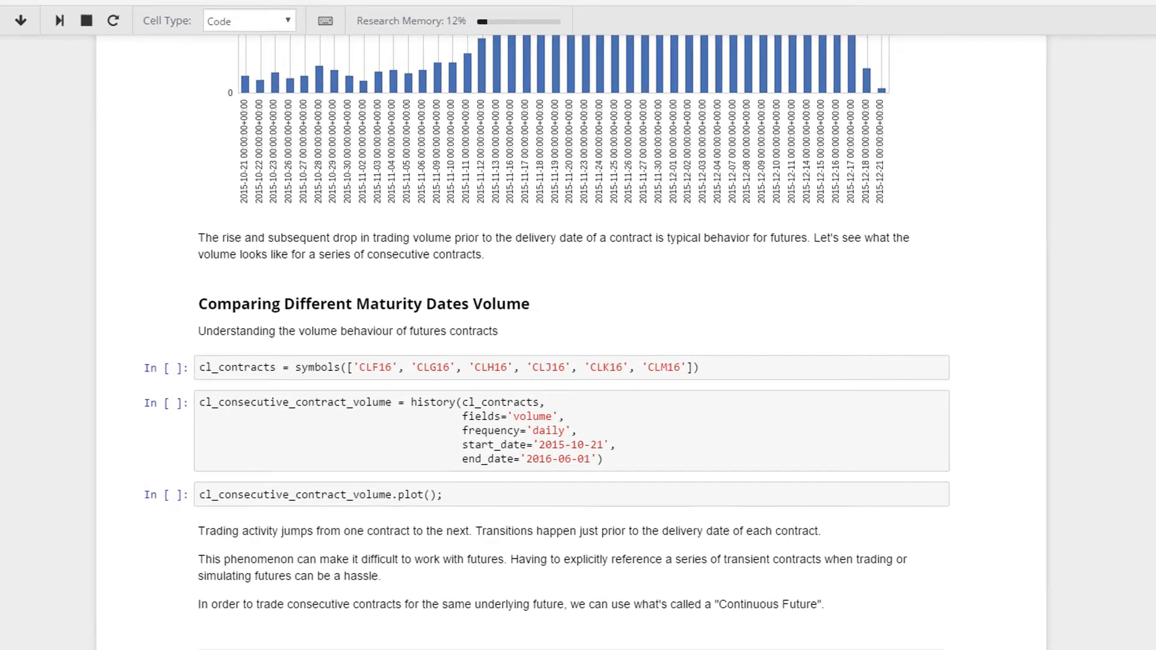
{"action": "scroll", "scroll_direction": "down", "scroll_amount": 3}
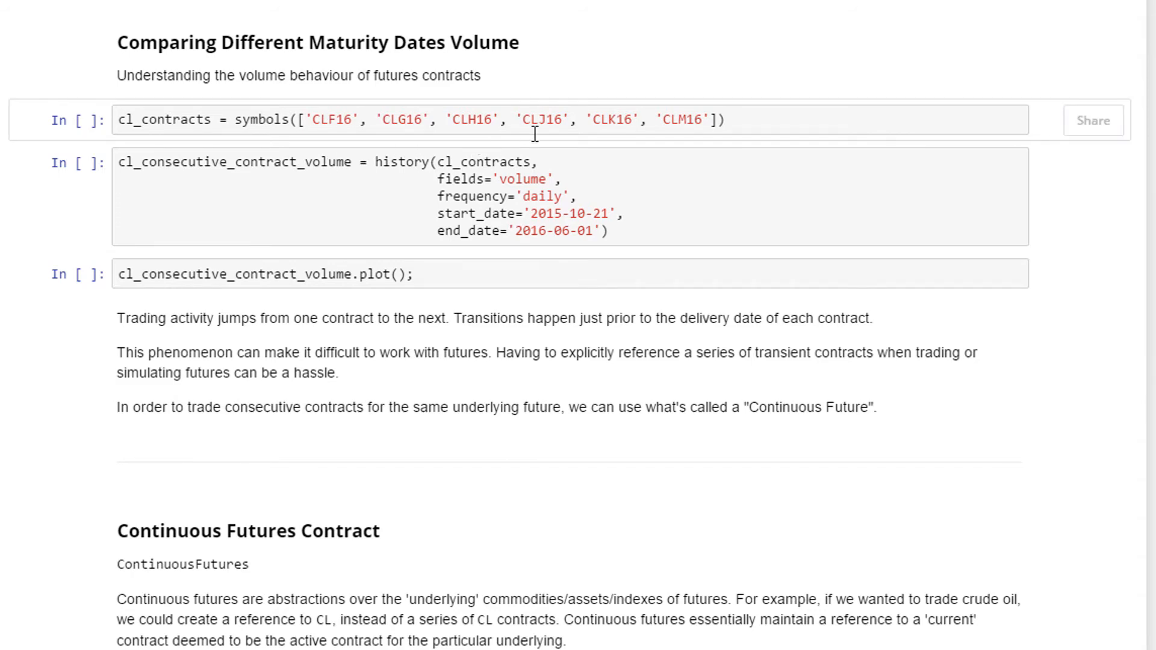
{"action": "mouse_move", "coordinate": [853, 143]}
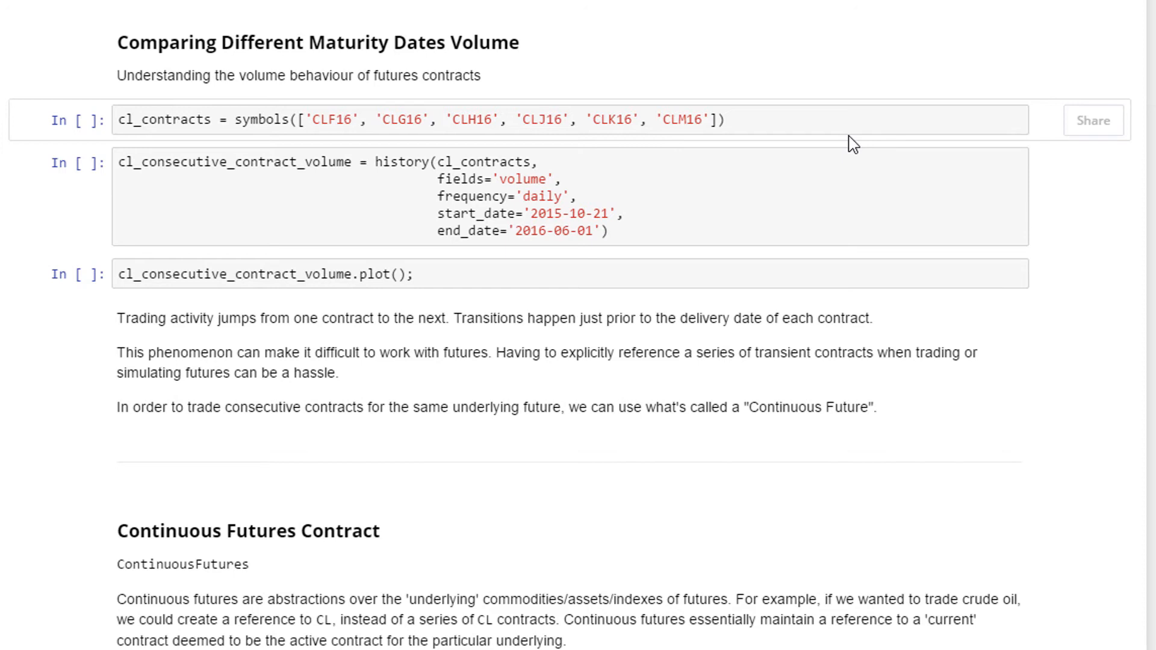
{"action": "mouse_move", "coordinate": [765, 136]}
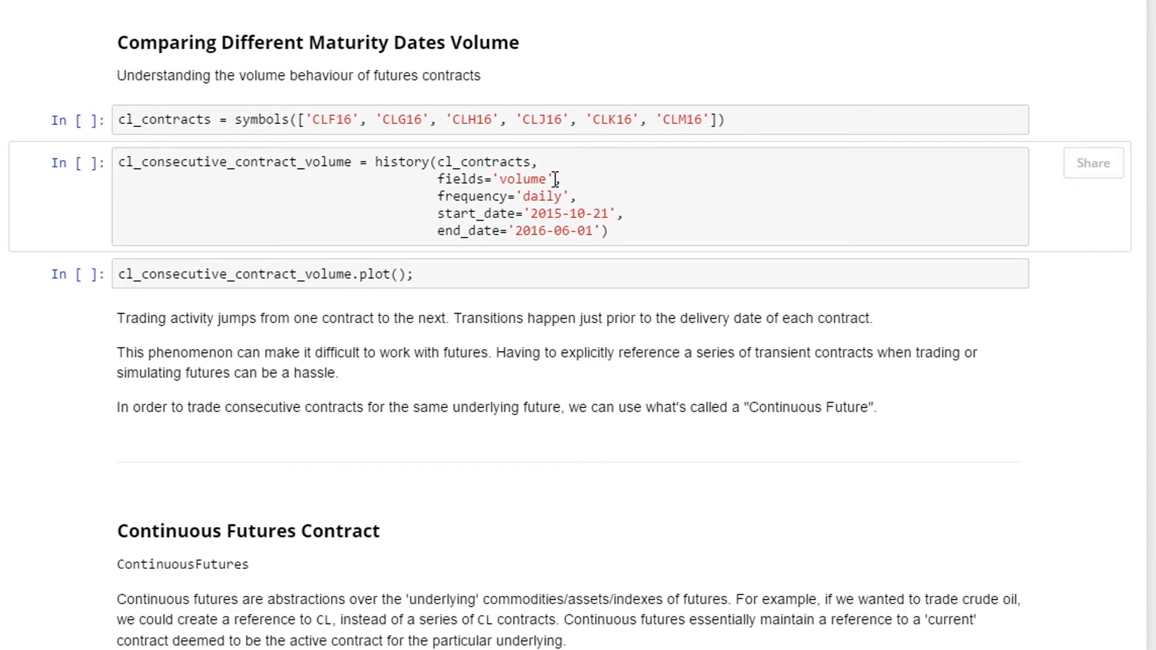
{"action": "mouse_move", "coordinate": [486, 155]}
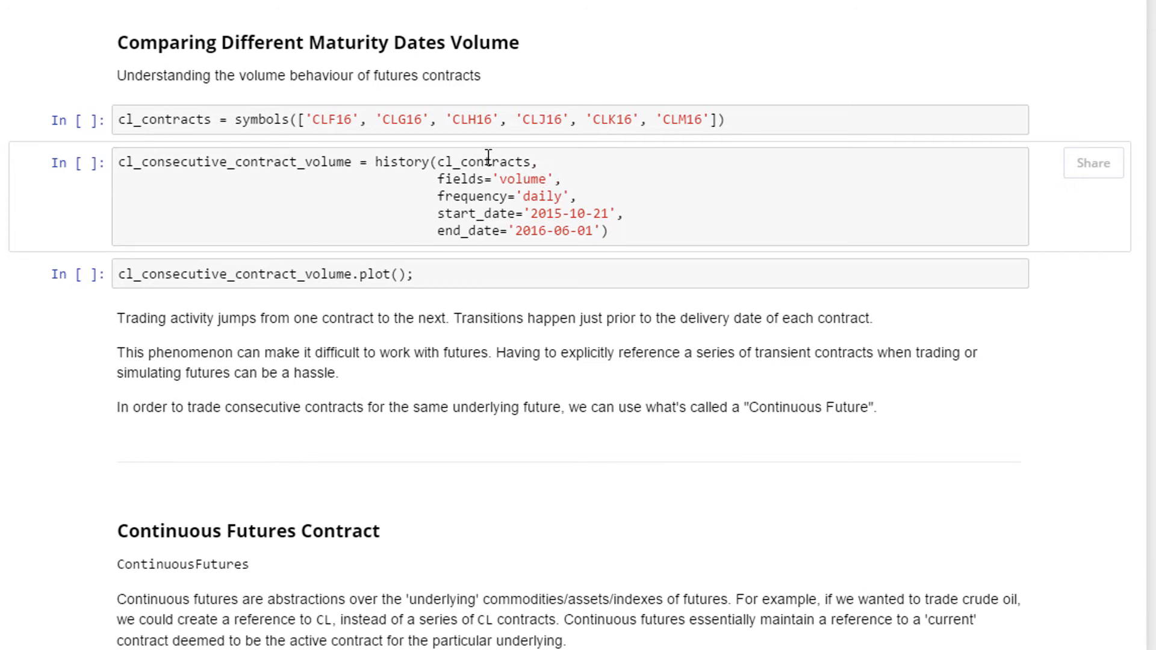
{"action": "left_click", "coordinate": [516, 179]}
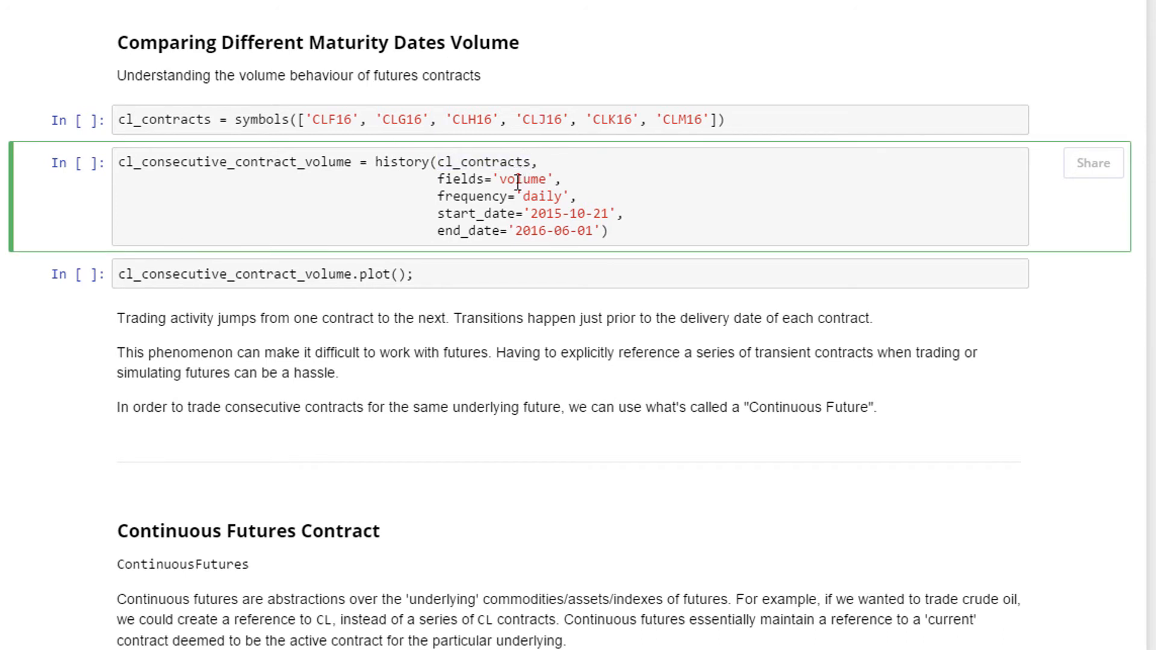
{"action": "double_click", "coordinate": [164, 119]}
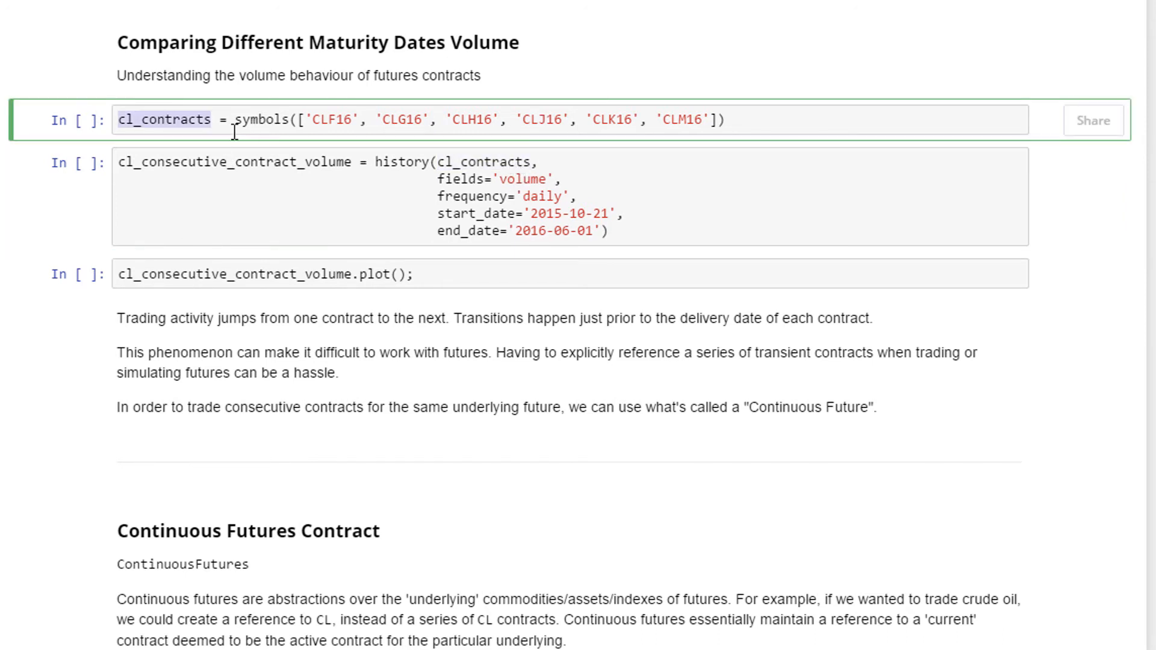
{"action": "mouse_move", "coordinate": [717, 120]}
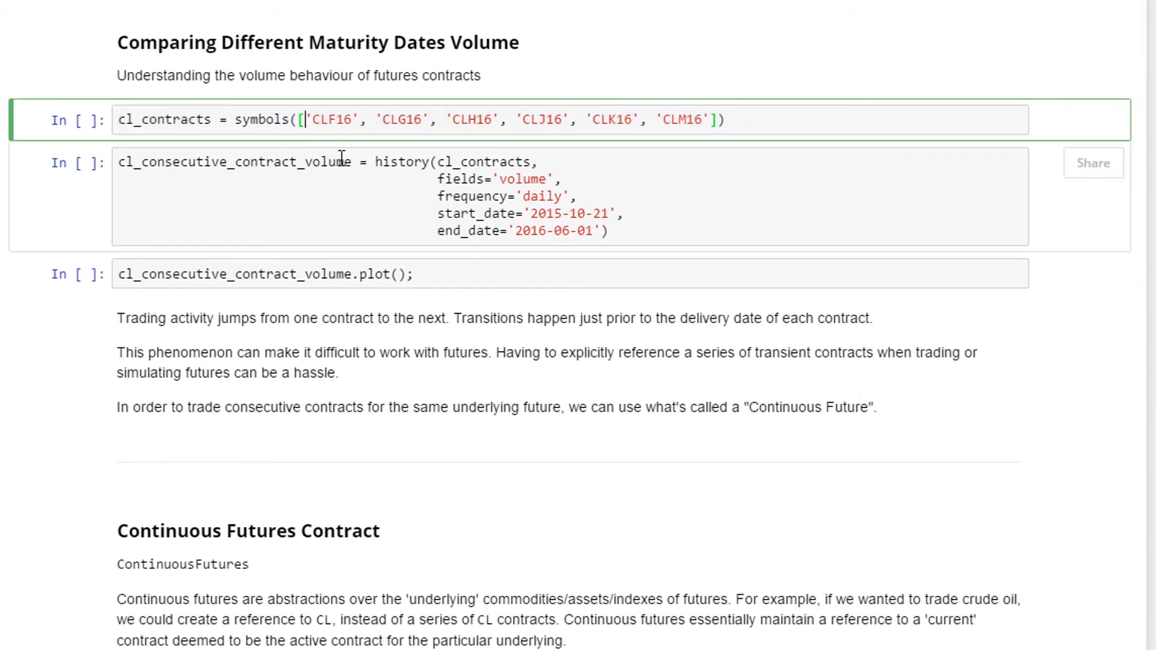
{"action": "double_click", "coordinate": [234, 161]}
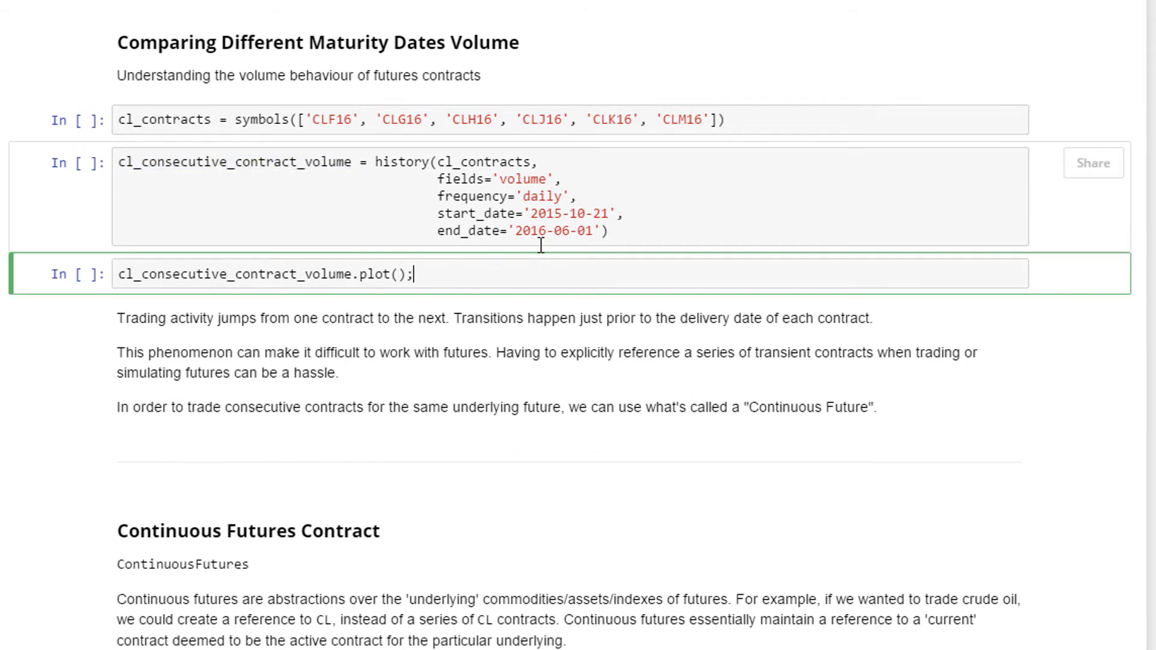
{"action": "left_click", "coordinate": [398, 119]}
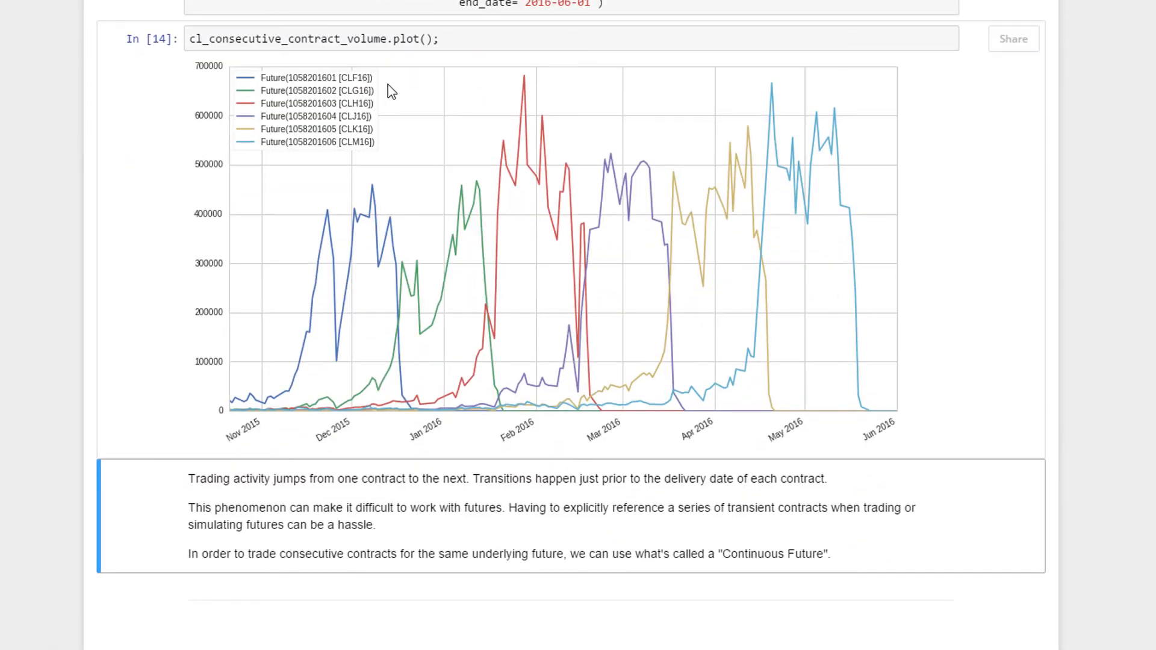
{"action": "mouse_move", "coordinate": [318, 91]}
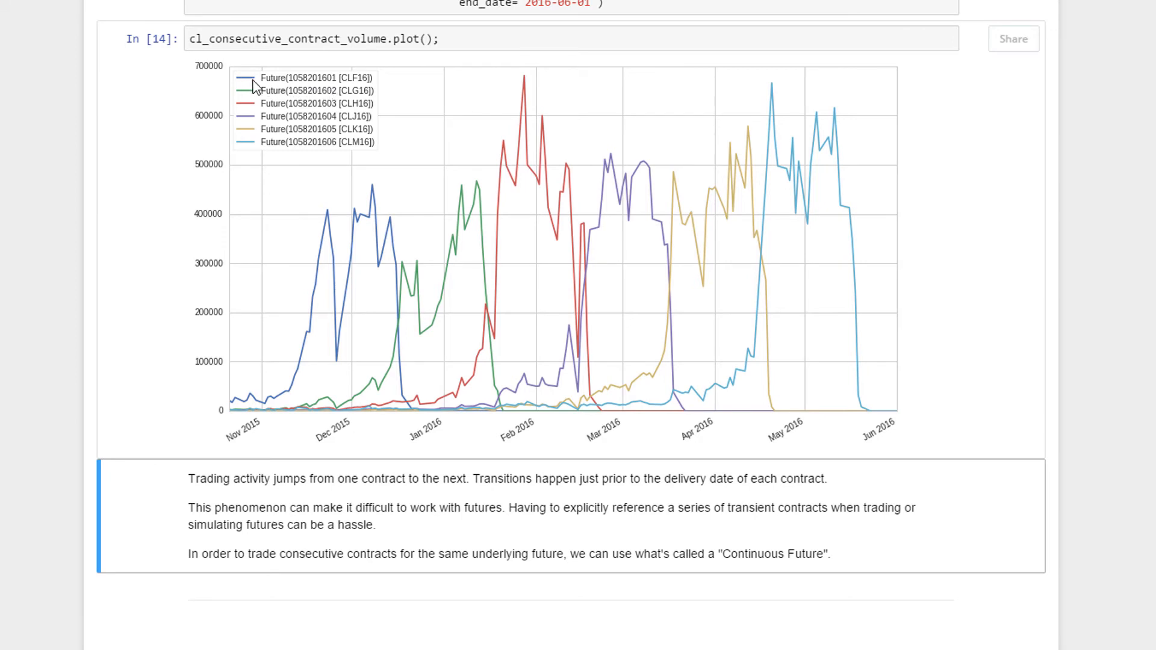
{"action": "mouse_move", "coordinate": [359, 89]}
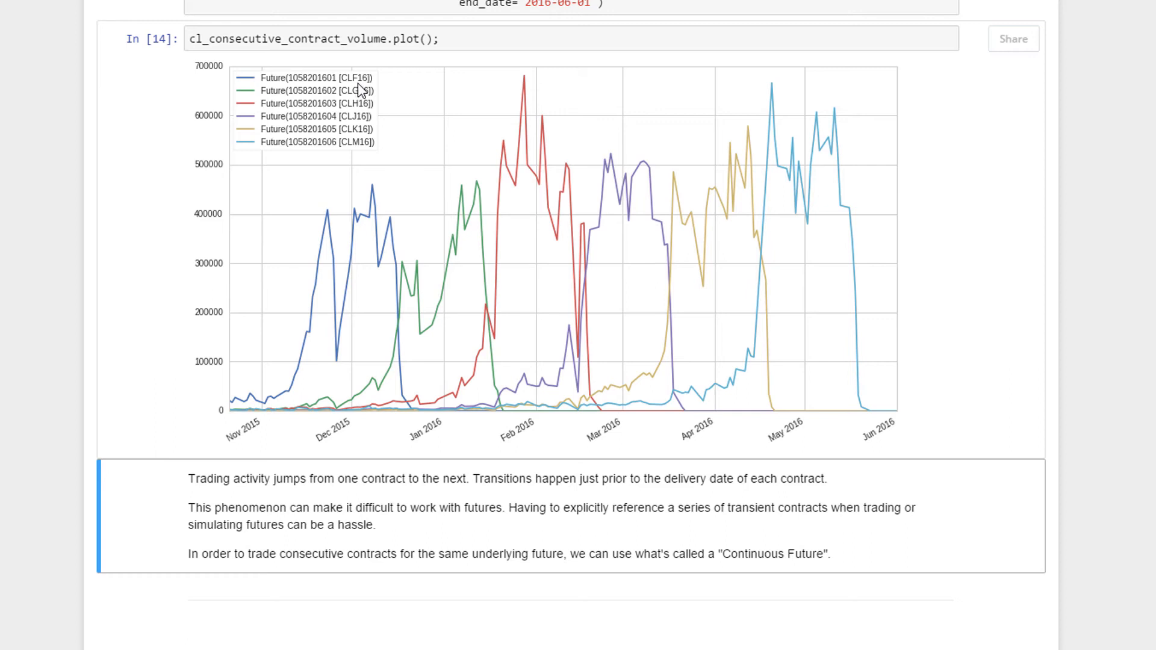
{"action": "mouse_move", "coordinate": [369, 91]}
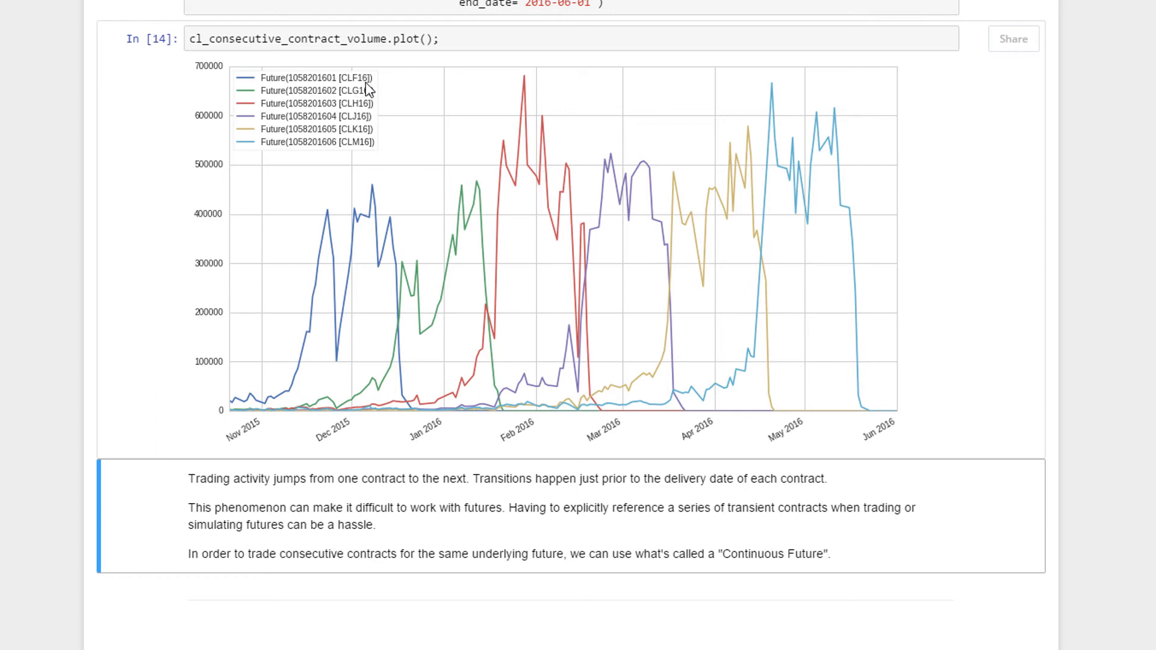
{"action": "mouse_move", "coordinate": [299, 394]}
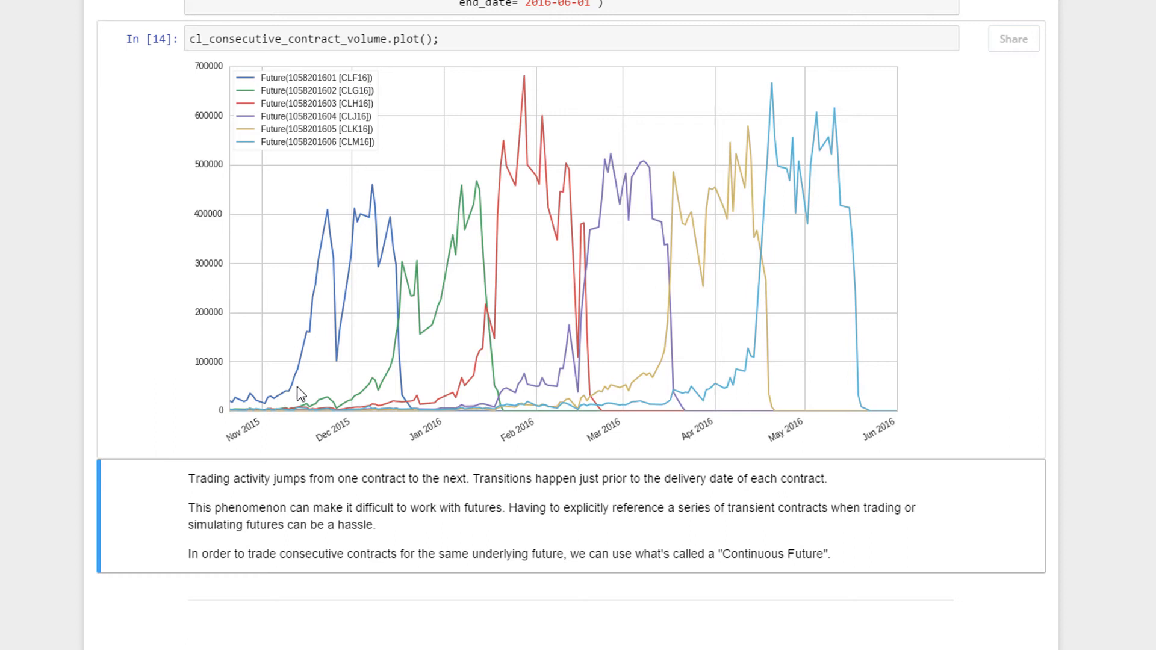
{"action": "mouse_move", "coordinate": [398, 298]}
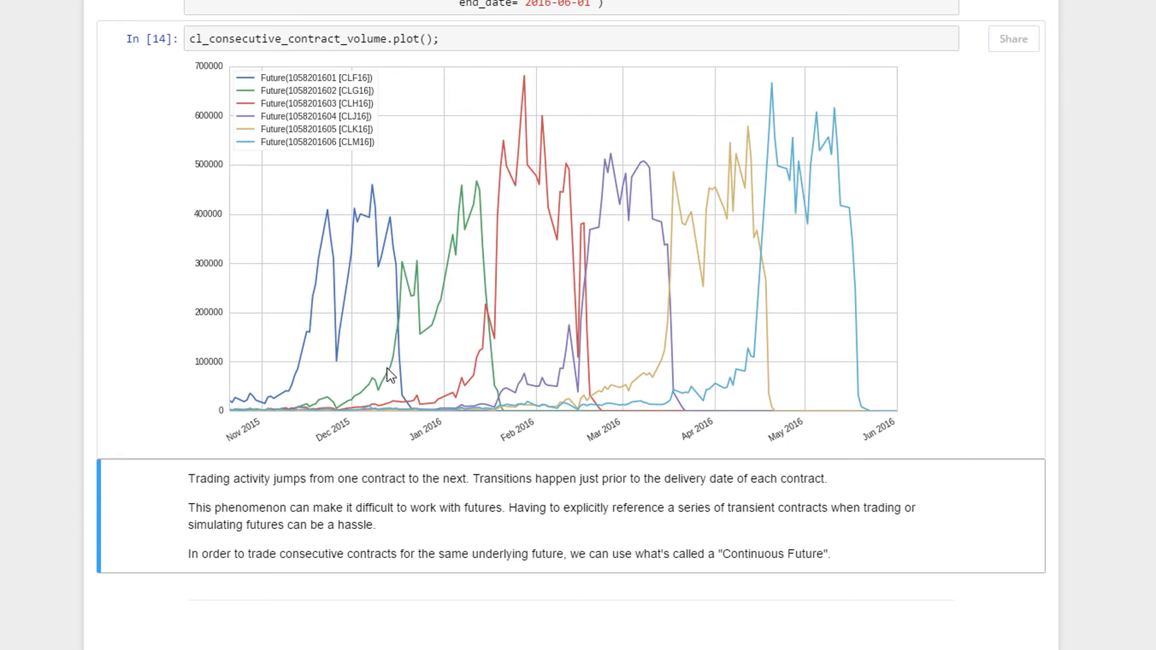
{"action": "mouse_move", "coordinate": [269, 85]}
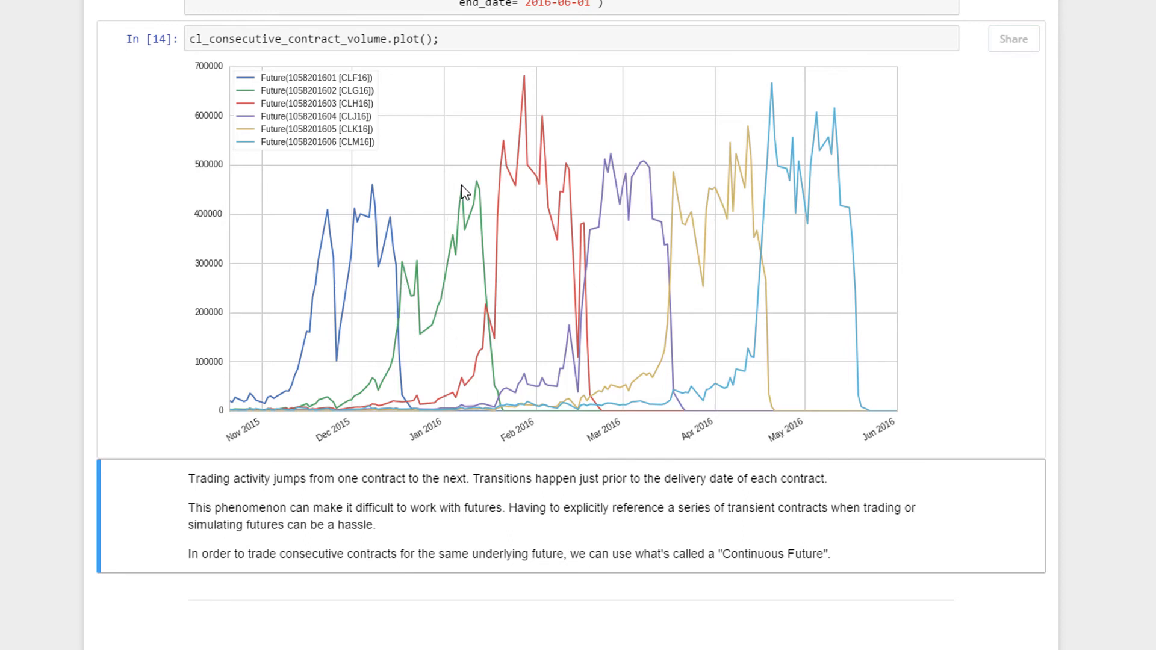
{"action": "mouse_move", "coordinate": [493, 335]}
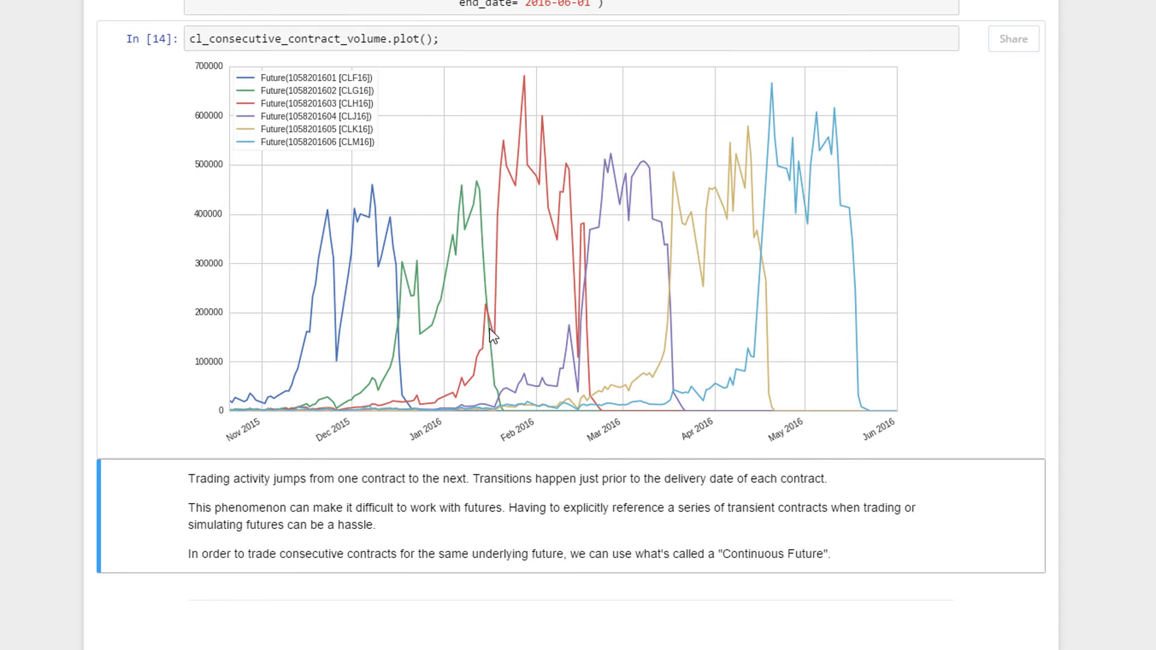
{"action": "mouse_move", "coordinate": [480, 364]}
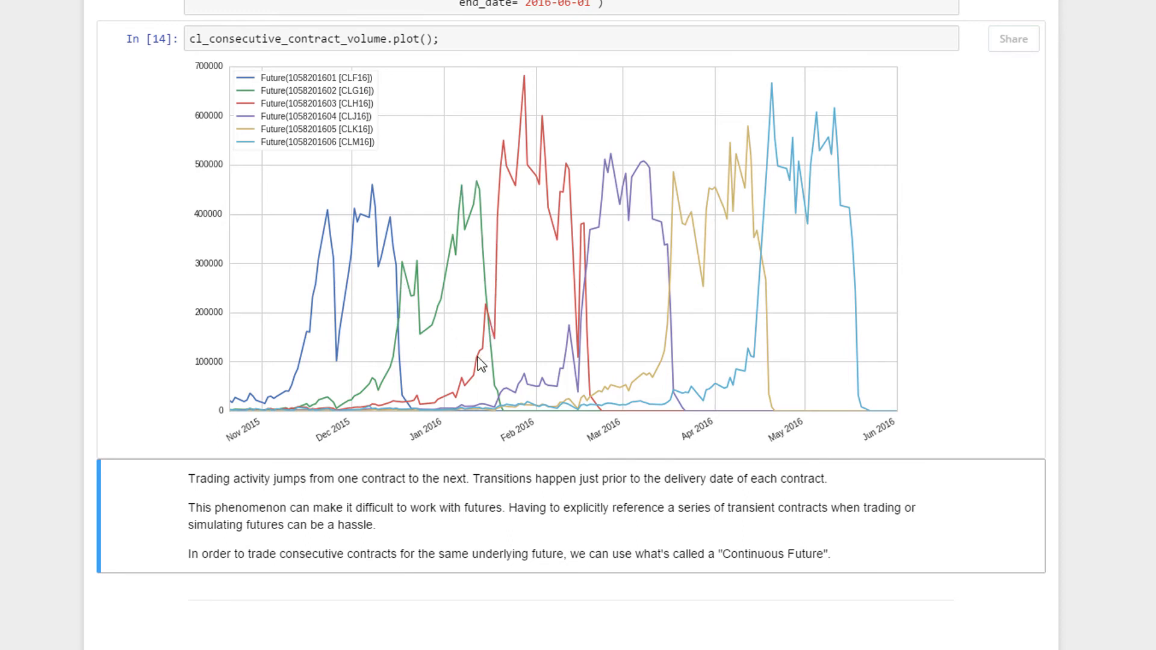
{"action": "mouse_move", "coordinate": [383, 119]}
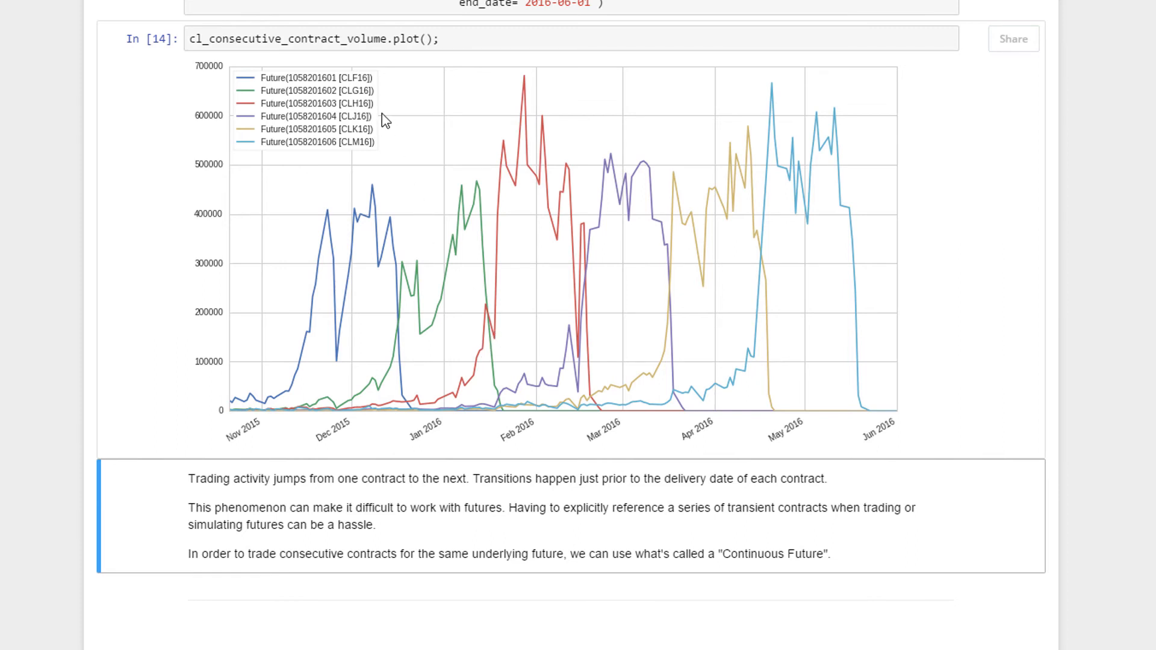
{"action": "mouse_move", "coordinate": [495, 108]}
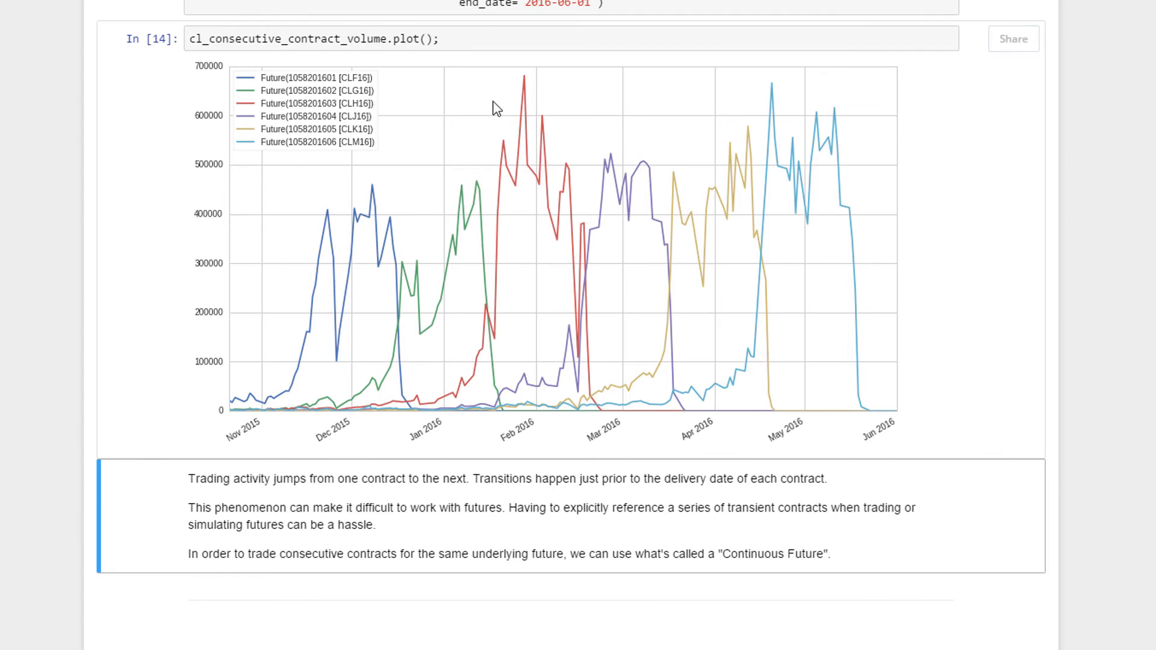
{"action": "mouse_move", "coordinate": [587, 333]}
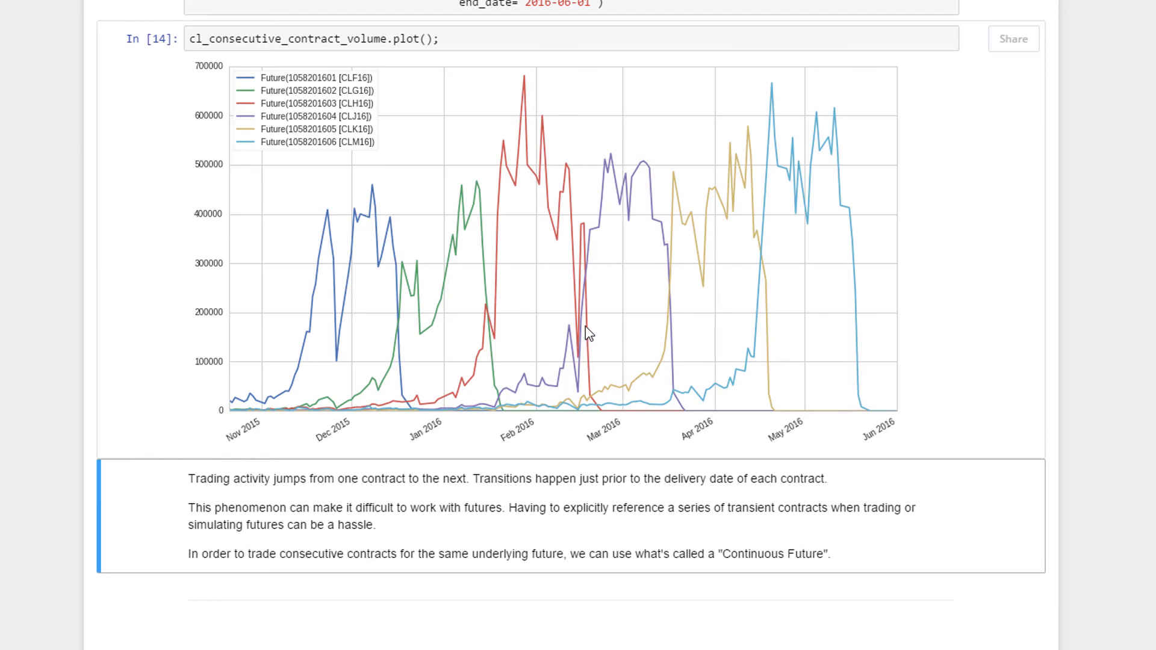
{"action": "mouse_move", "coordinate": [651, 213]}
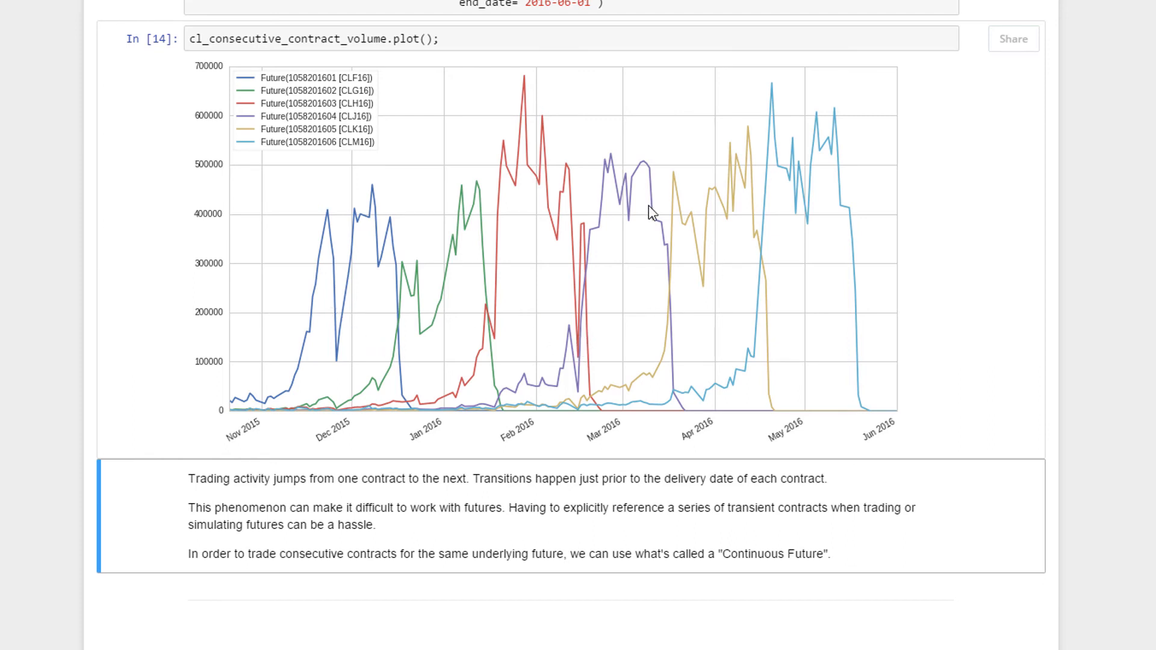
{"action": "mouse_move", "coordinate": [582, 341]}
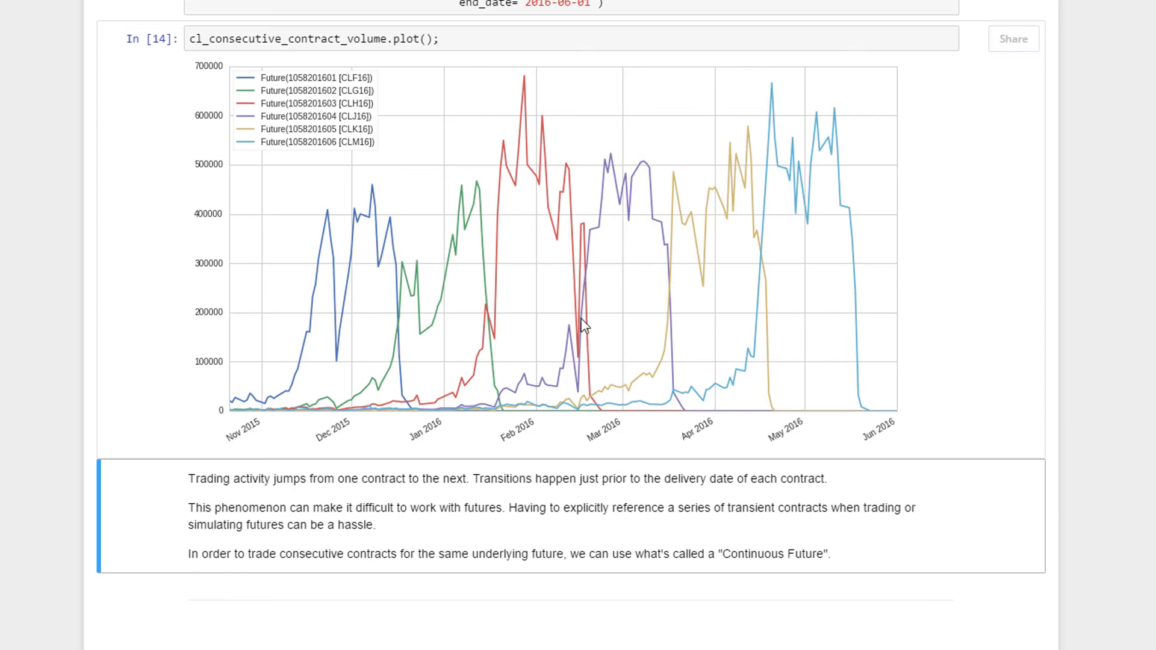
{"action": "mouse_move", "coordinate": [700, 170]}
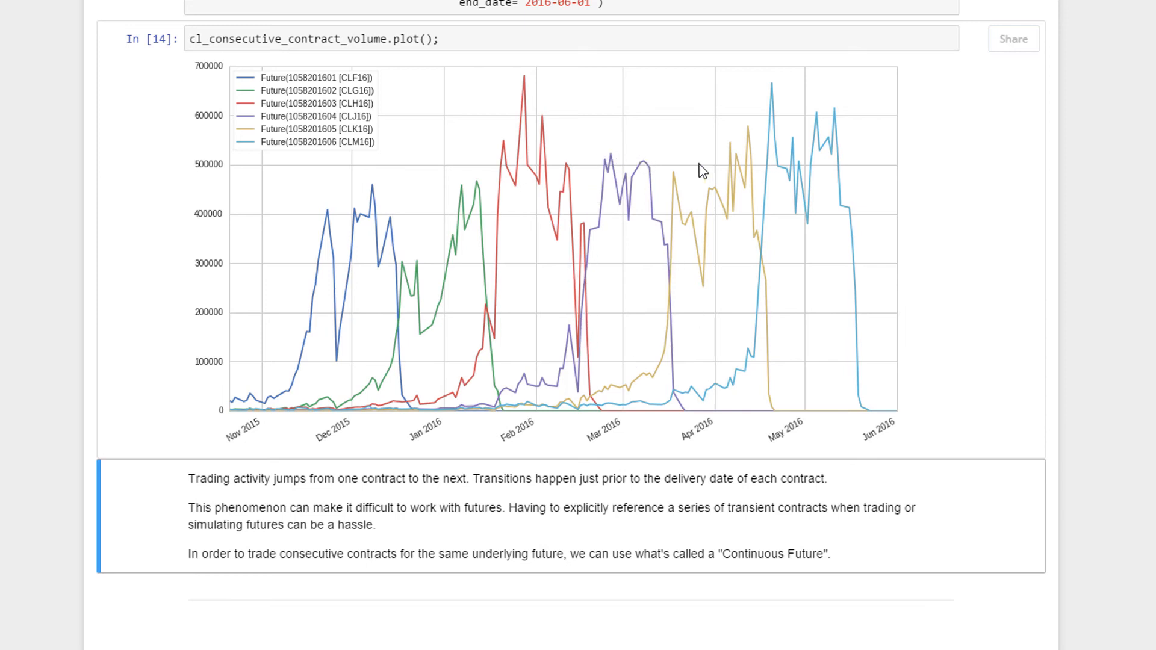
{"action": "mouse_move", "coordinate": [674, 266]}
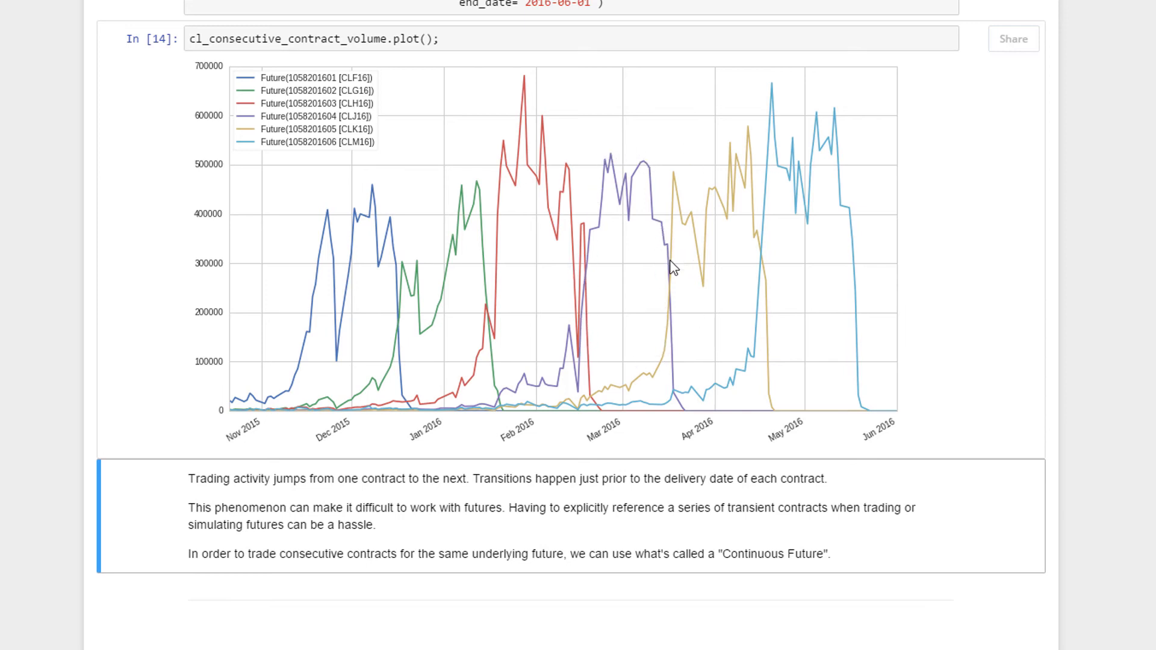
{"action": "mouse_move", "coordinate": [760, 266]}
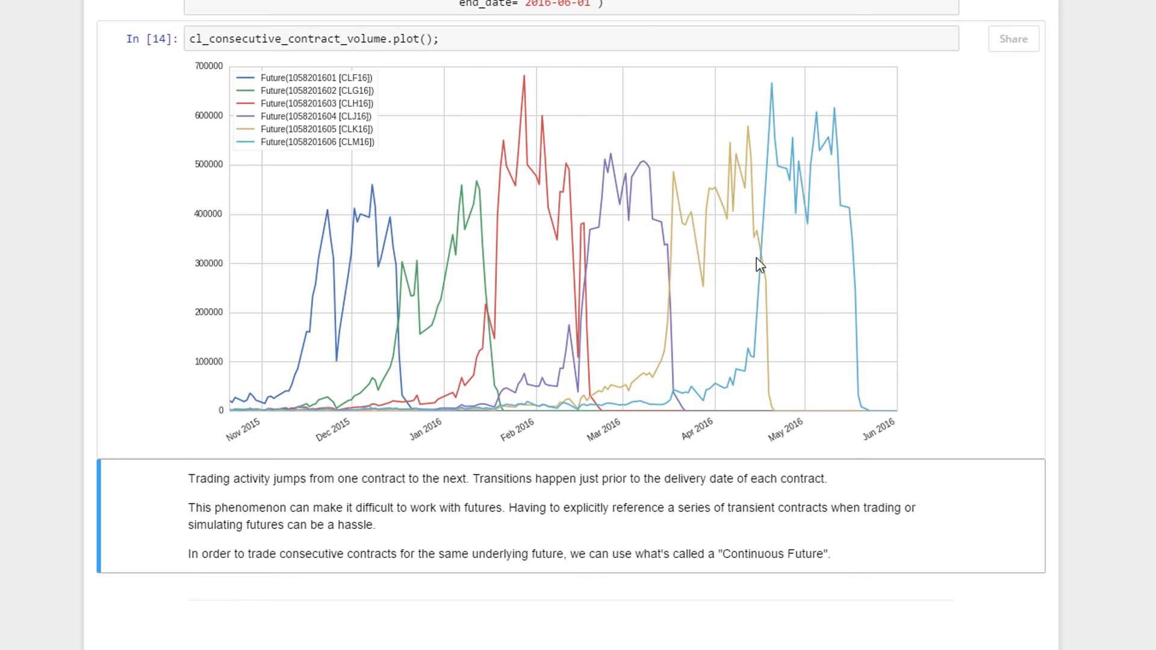
{"action": "mouse_move", "coordinate": [759, 155]}
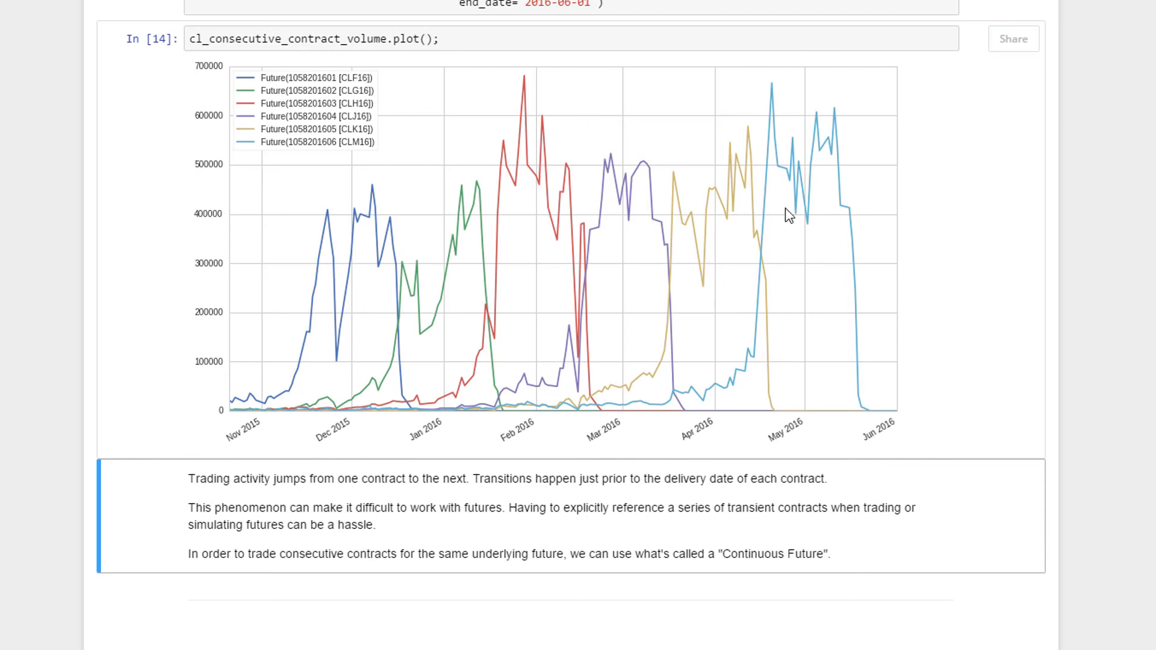
{"action": "mouse_move", "coordinate": [1104, 251]}
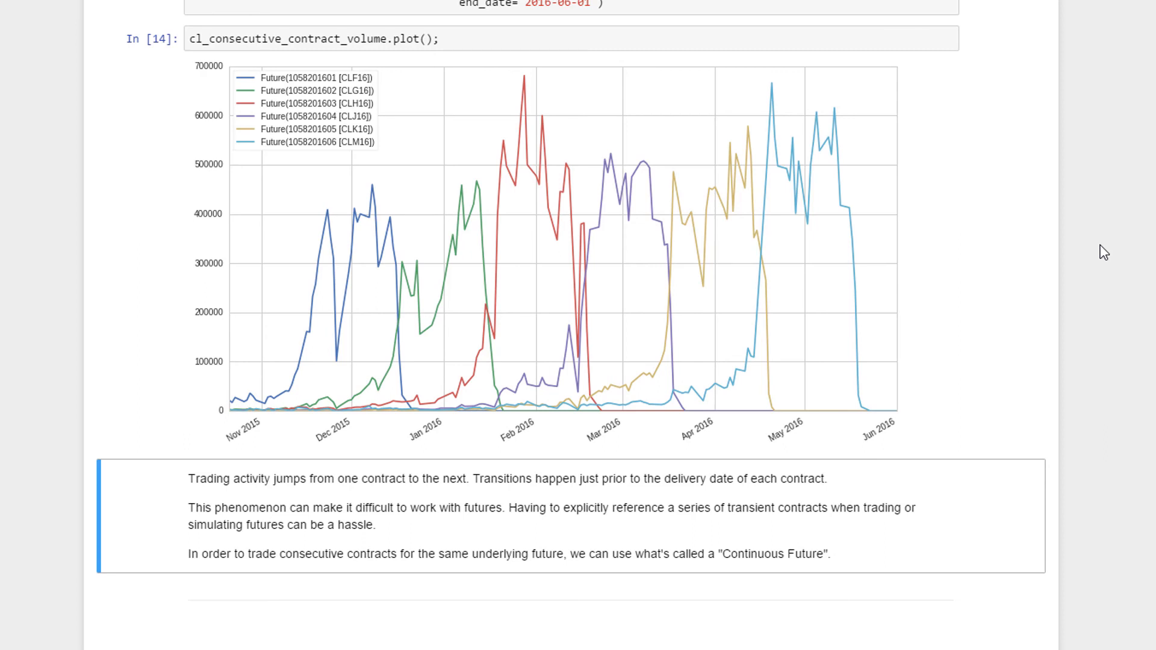
{"action": "mouse_move", "coordinate": [115, 491]}
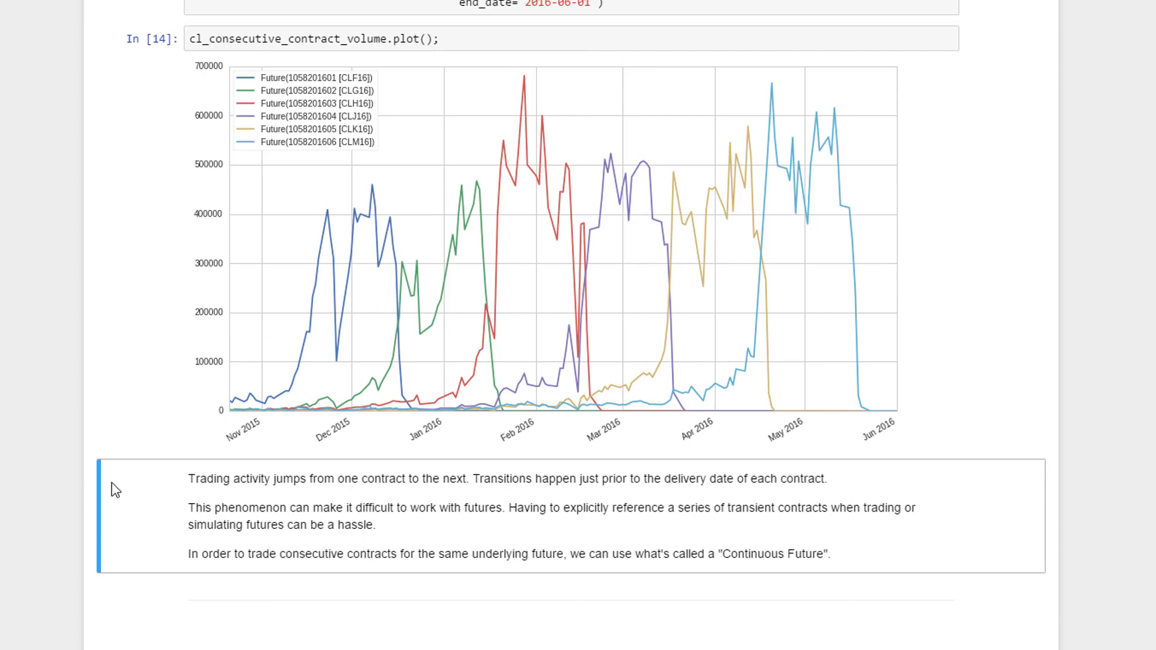